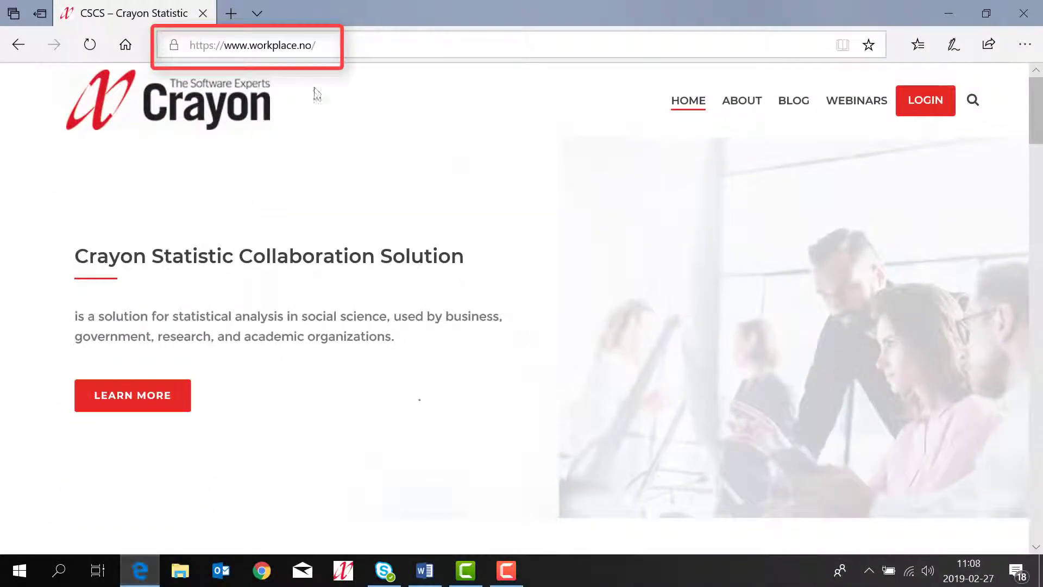
# Step: Go to the portal's LOGIN page and focus the Username or Email field
pyautogui.click(925, 100)
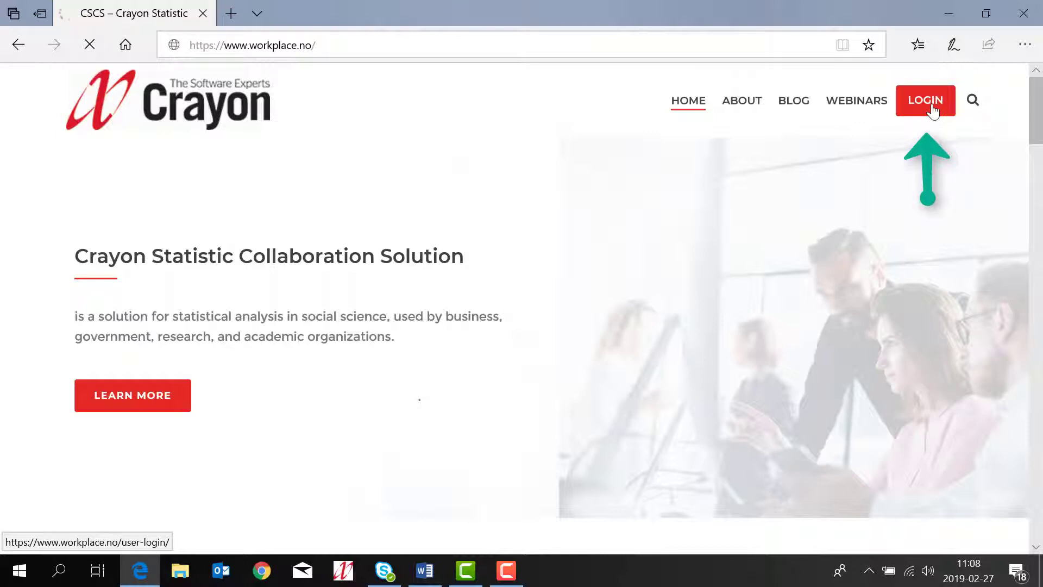
pyautogui.click(926, 100)
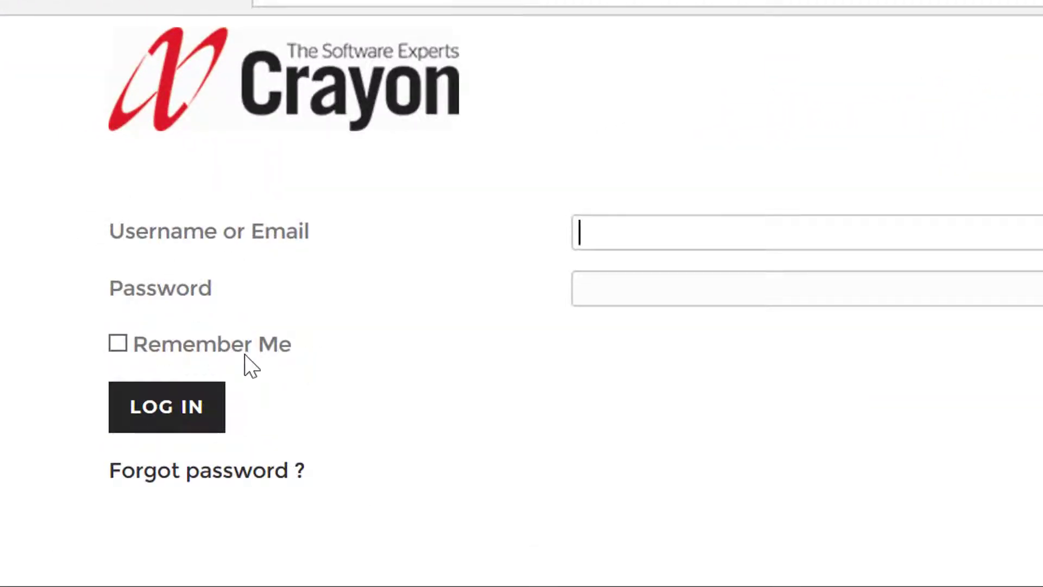
pyautogui.moveTo(210, 282)
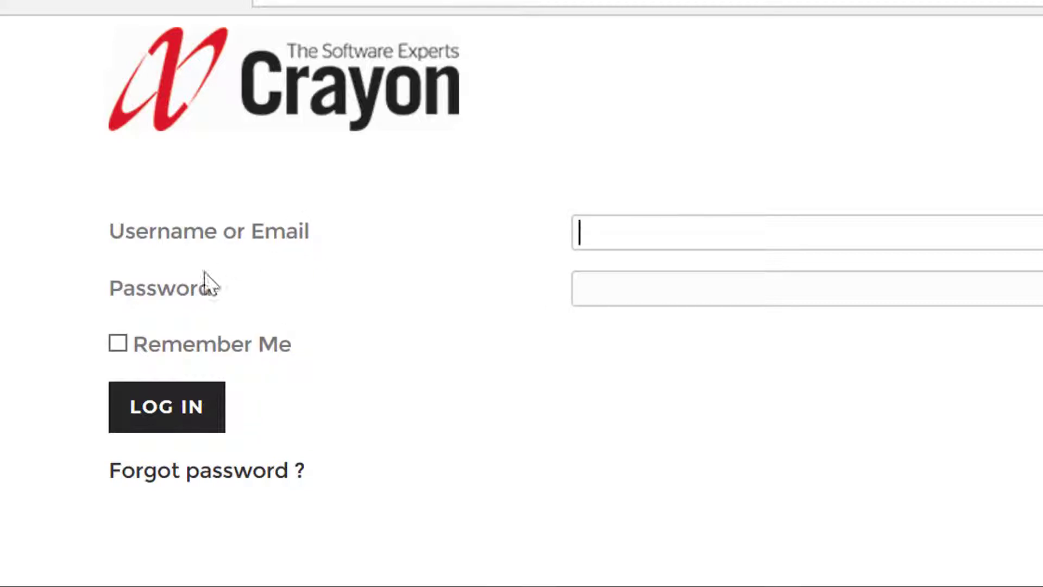
pyautogui.moveTo(261, 302)
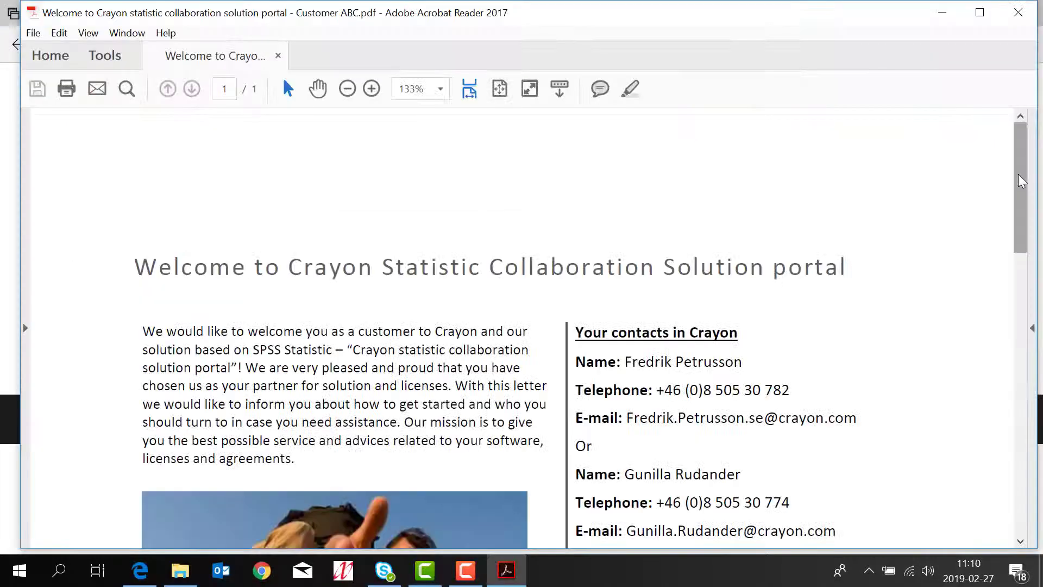
pyautogui.scroll(-3)
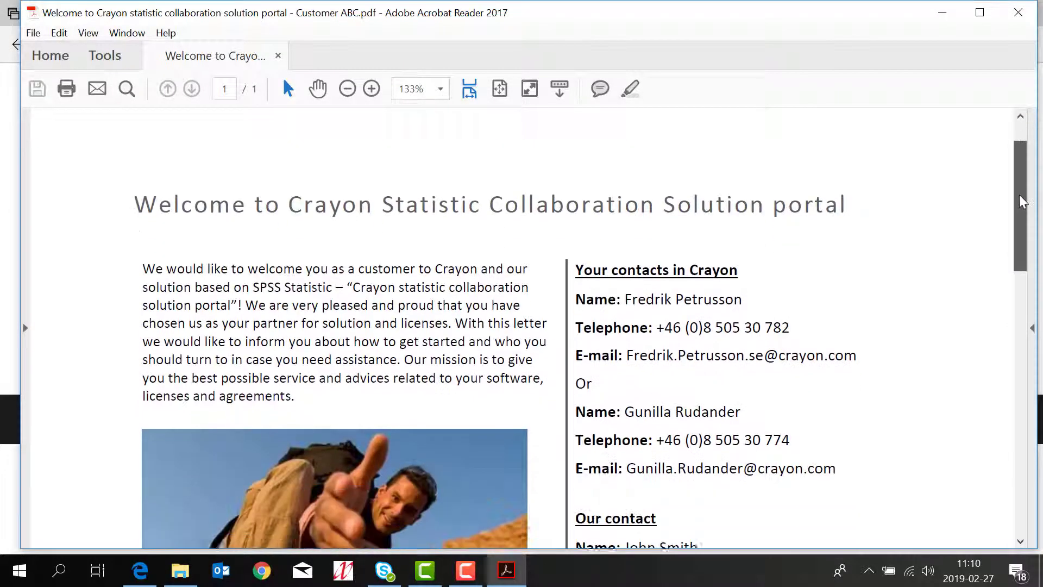
pyautogui.scroll(-3)
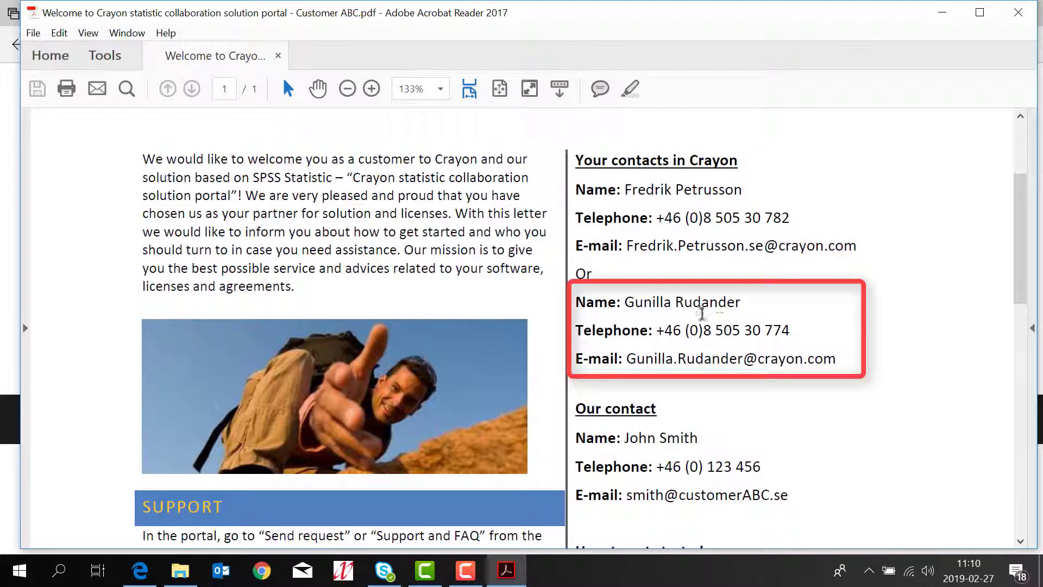
pyautogui.moveTo(940, 337)
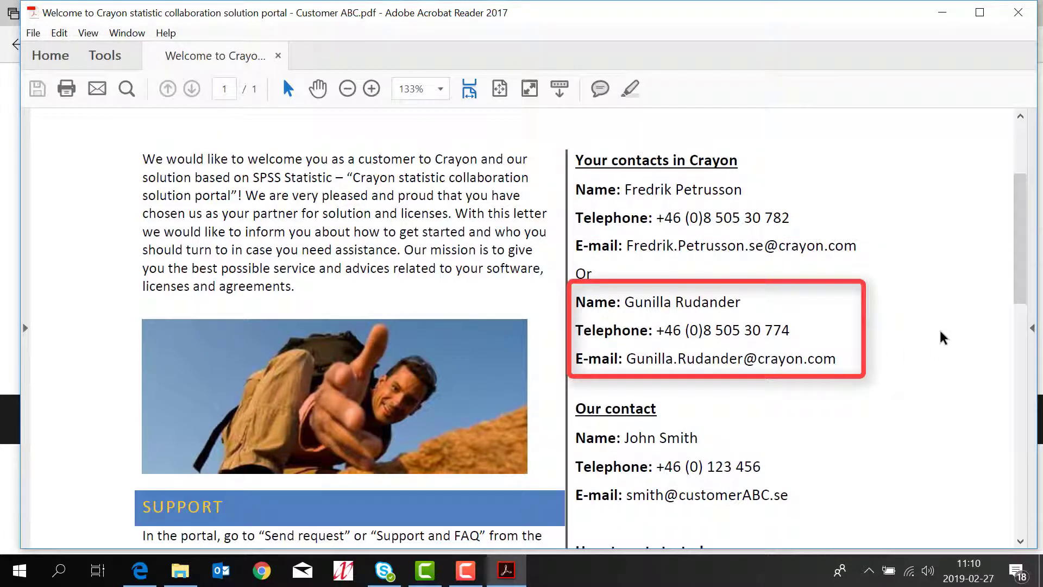
pyautogui.scroll(-3)
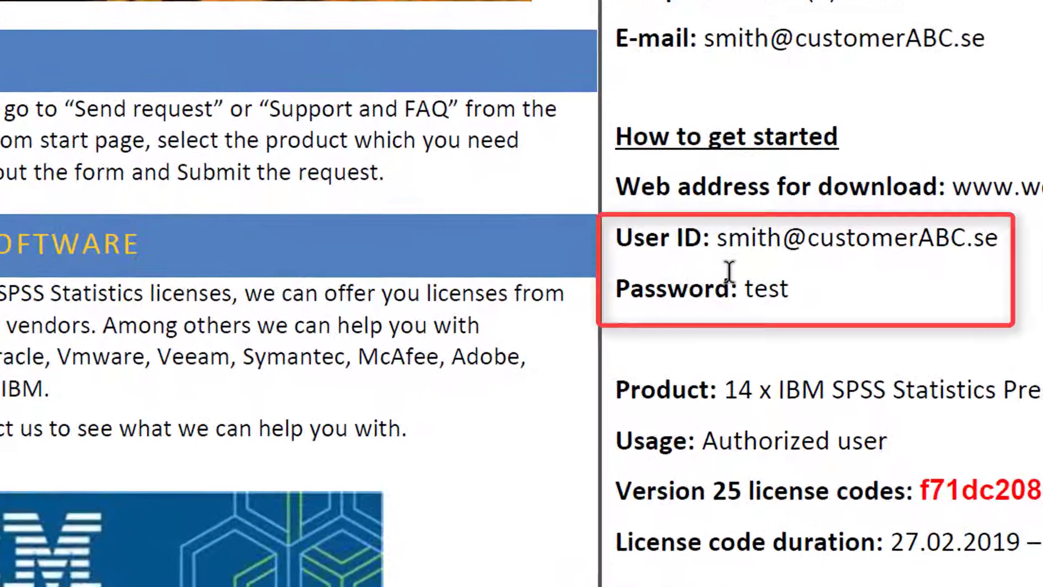
pyautogui.moveTo(800, 289)
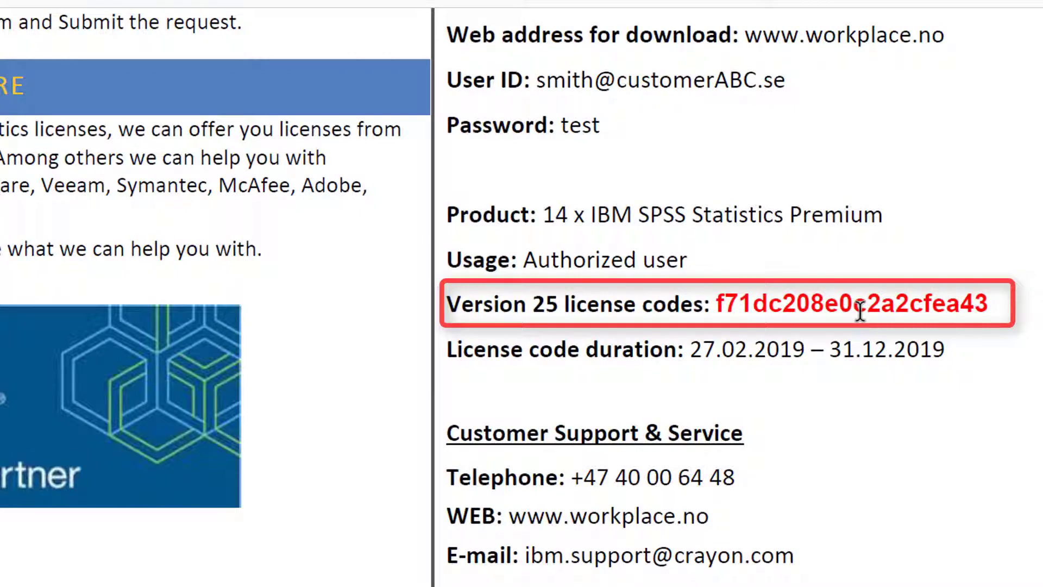
pyautogui.moveTo(989, 319)
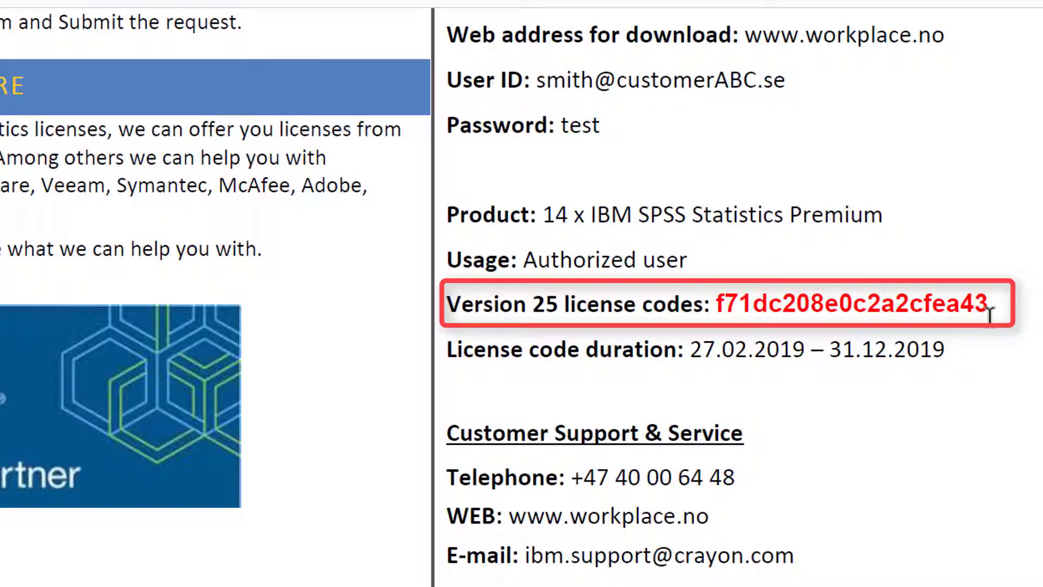
pyautogui.scroll(-3)
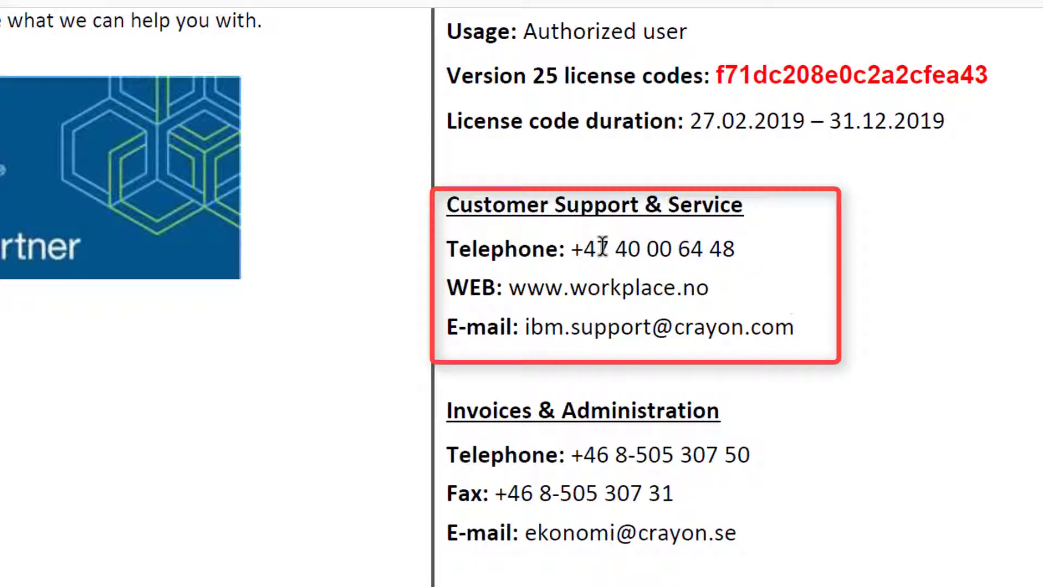
pyautogui.moveTo(539, 287)
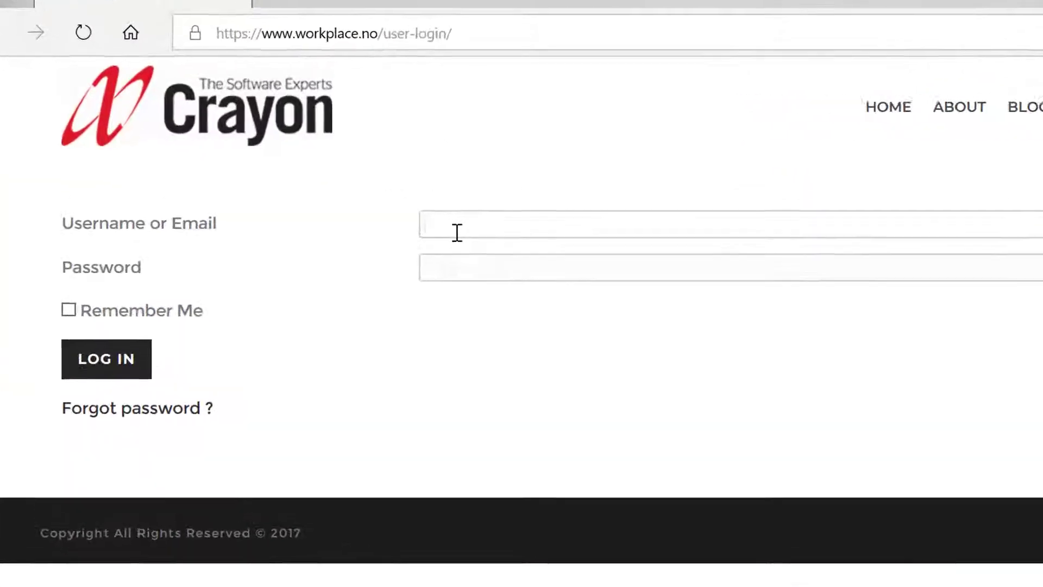
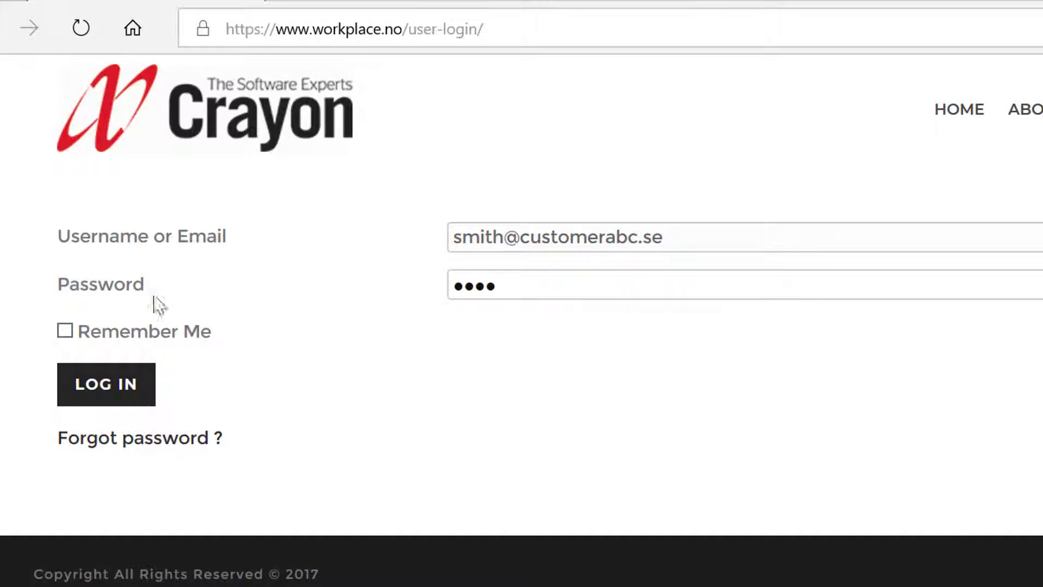
# Step: Sign in with the user ID 'smith' and the letter's password, then scroll the downloads list
pyautogui.click(107, 290)
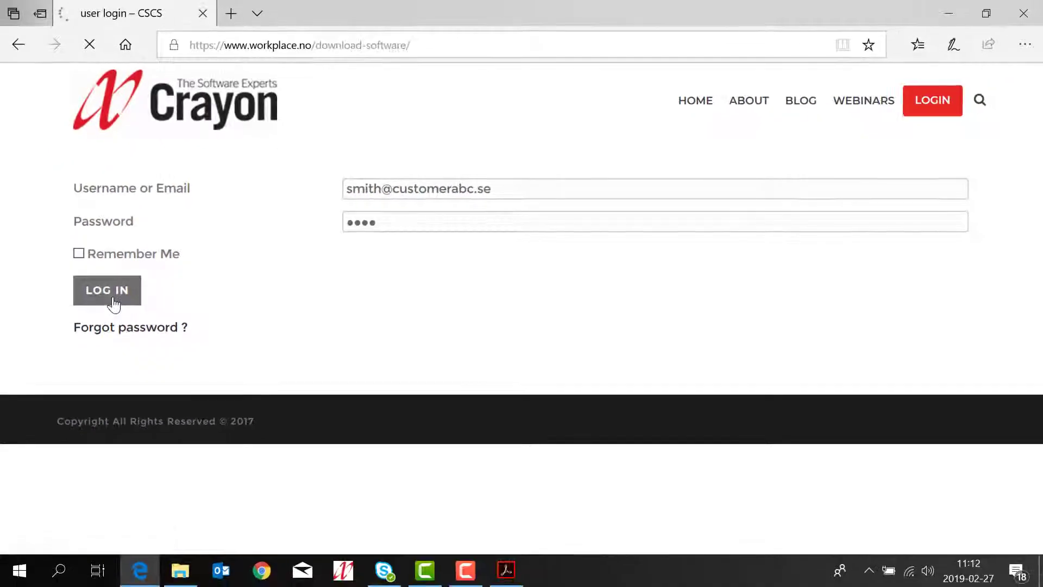
pyautogui.click(107, 290)
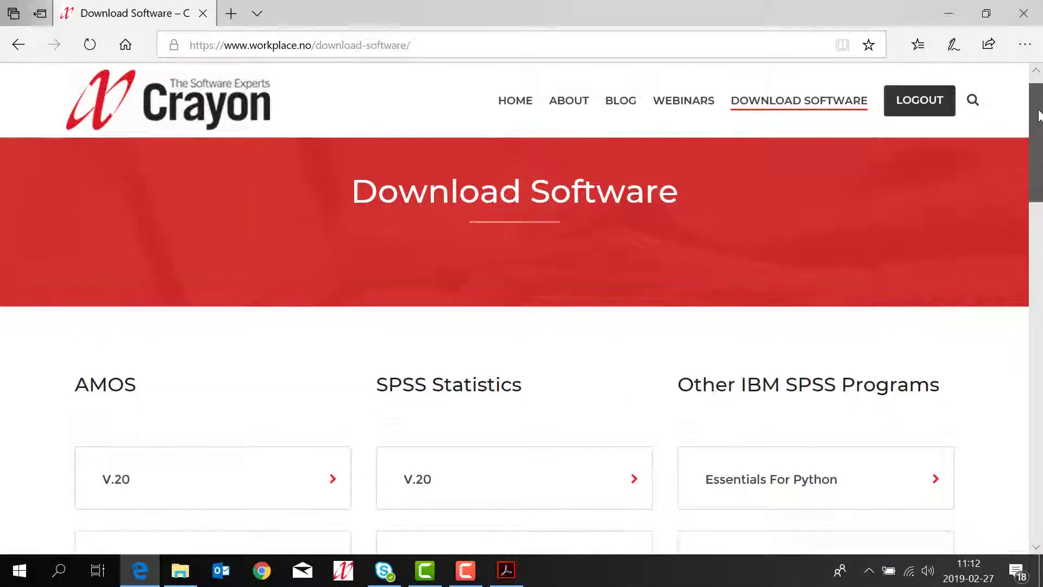
pyautogui.scroll(-3)
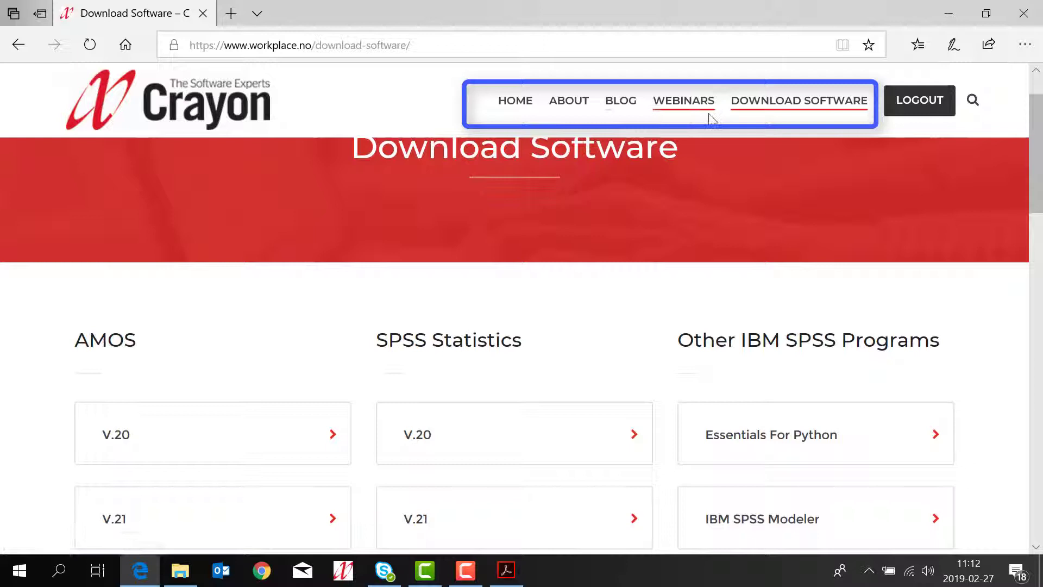
pyautogui.moveTo(811, 107)
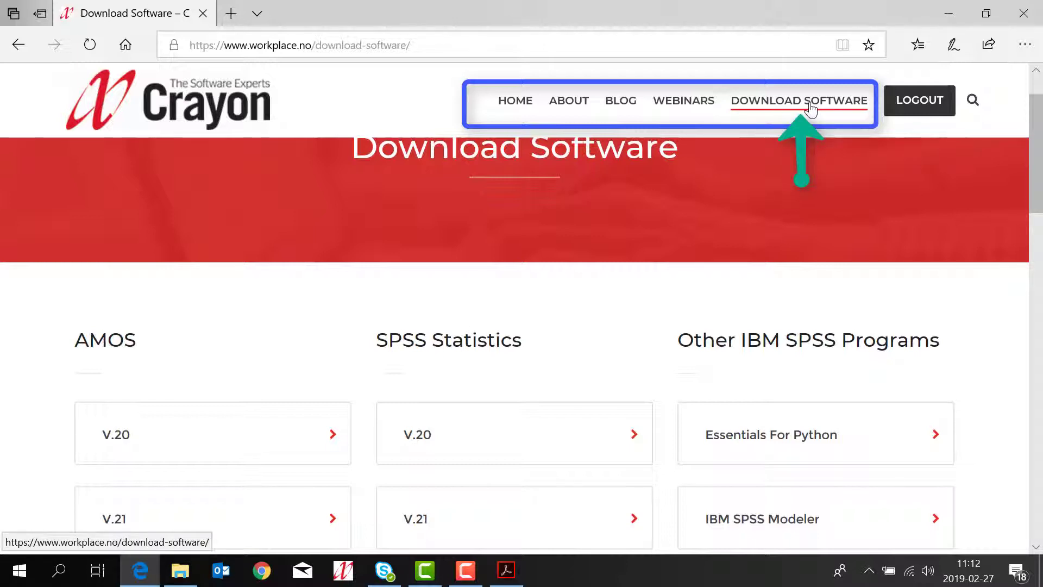
# Step: Save the SPSS Statistics V25 64bit Windows package via Download Now!
pyautogui.scroll(-3)
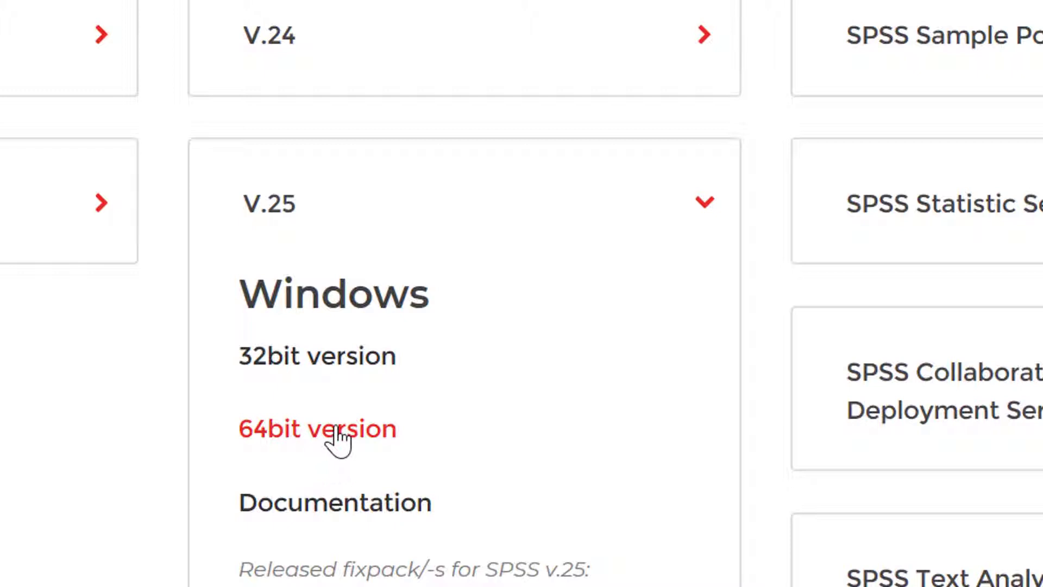
pyautogui.moveTo(273, 444)
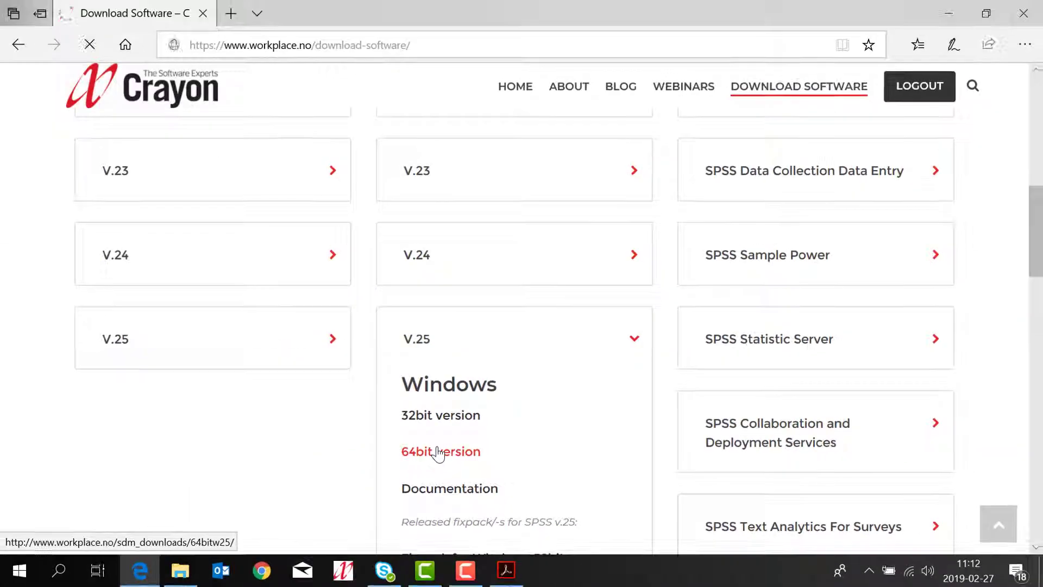
pyautogui.click(440, 452)
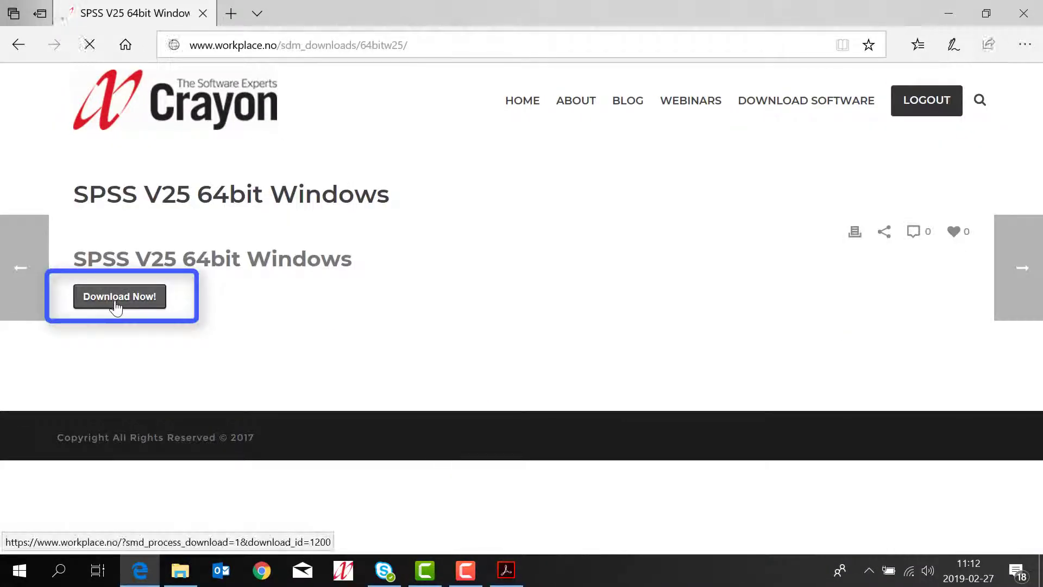
pyautogui.click(120, 296)
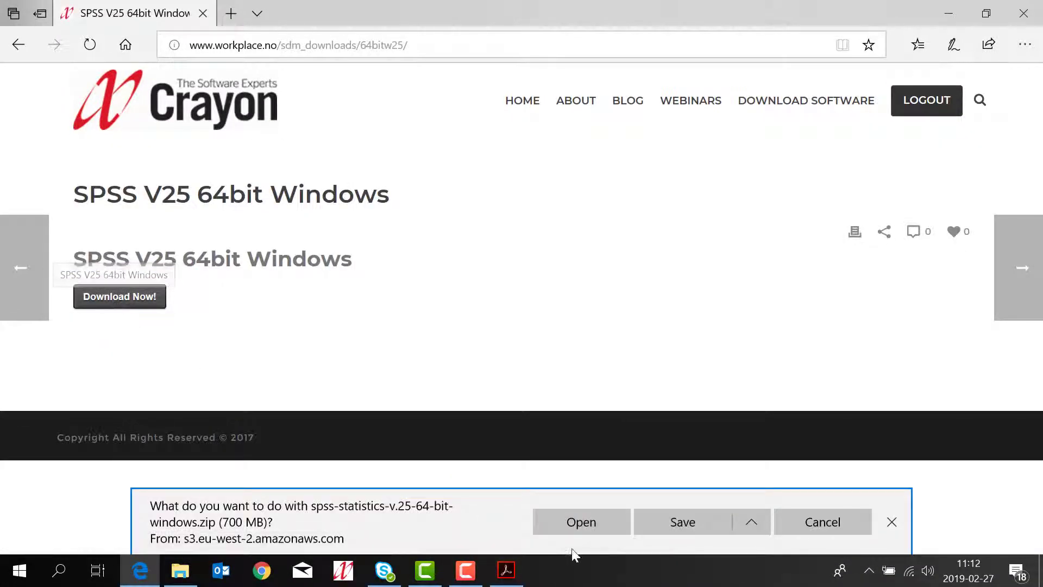
pyautogui.click(682, 521)
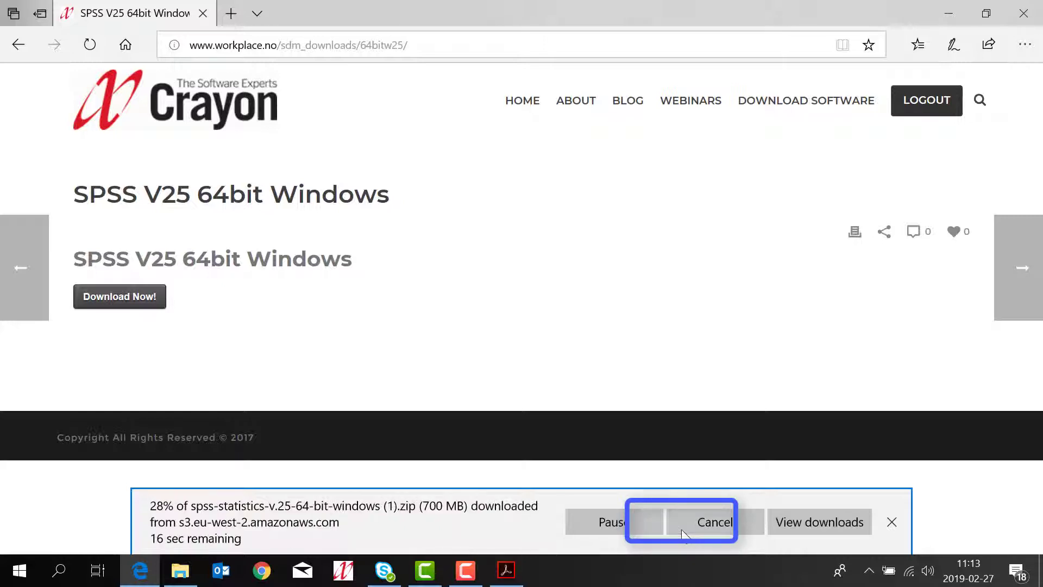
pyautogui.moveTo(655, 201)
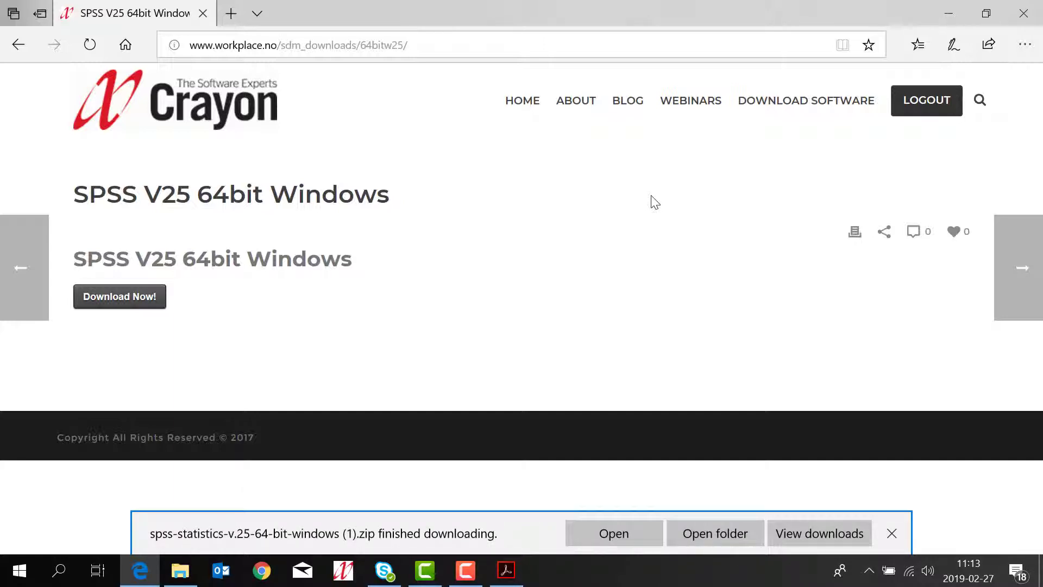
# Step: Open the zip's IBM SPSS Statistics Client folder and run spss_statistics_25_win64
pyautogui.click(614, 533)
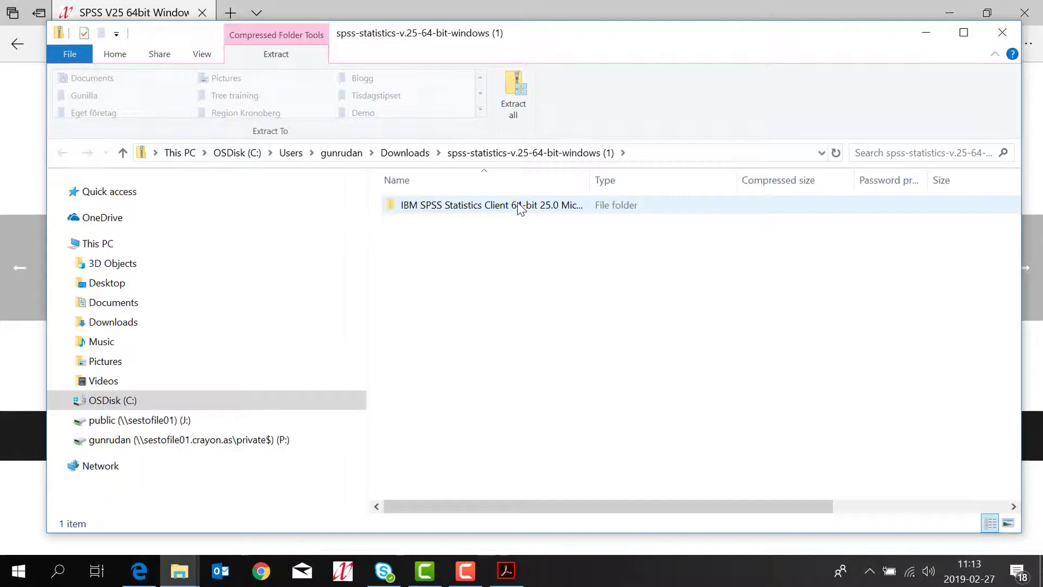
pyautogui.doubleClick(487, 205)
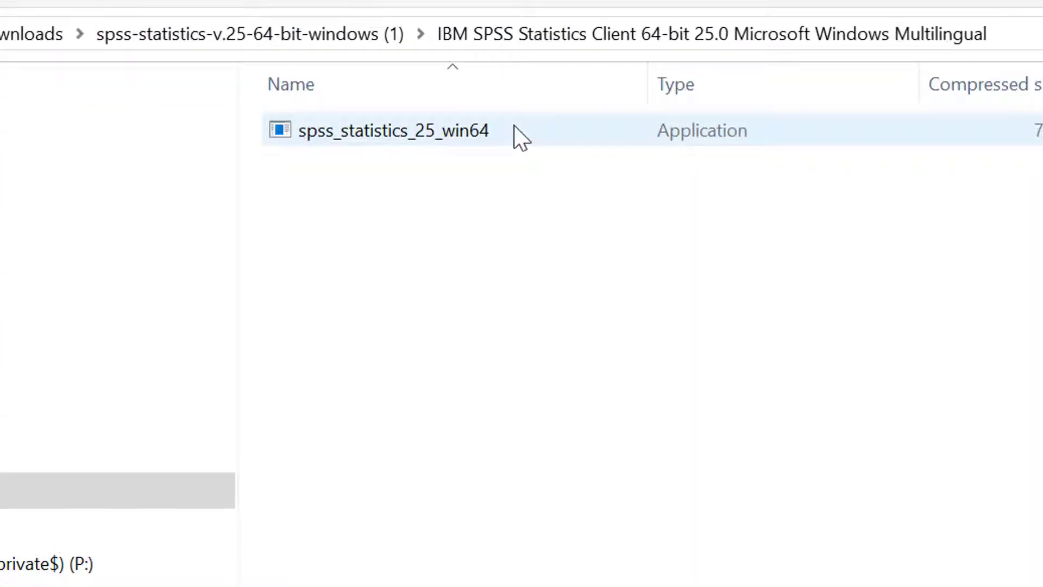
pyautogui.click(393, 130)
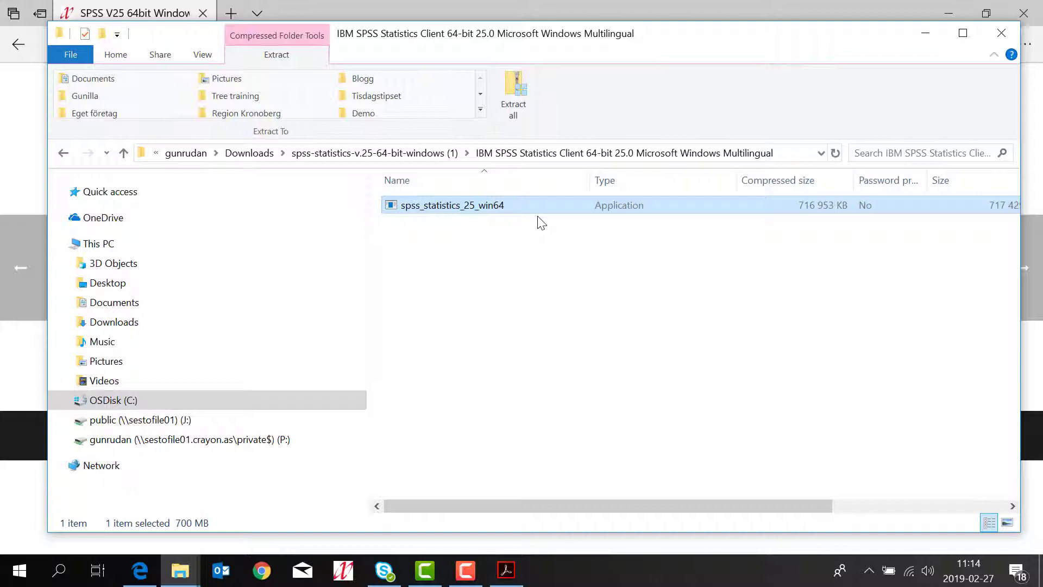
pyautogui.doubleClick(452, 205)
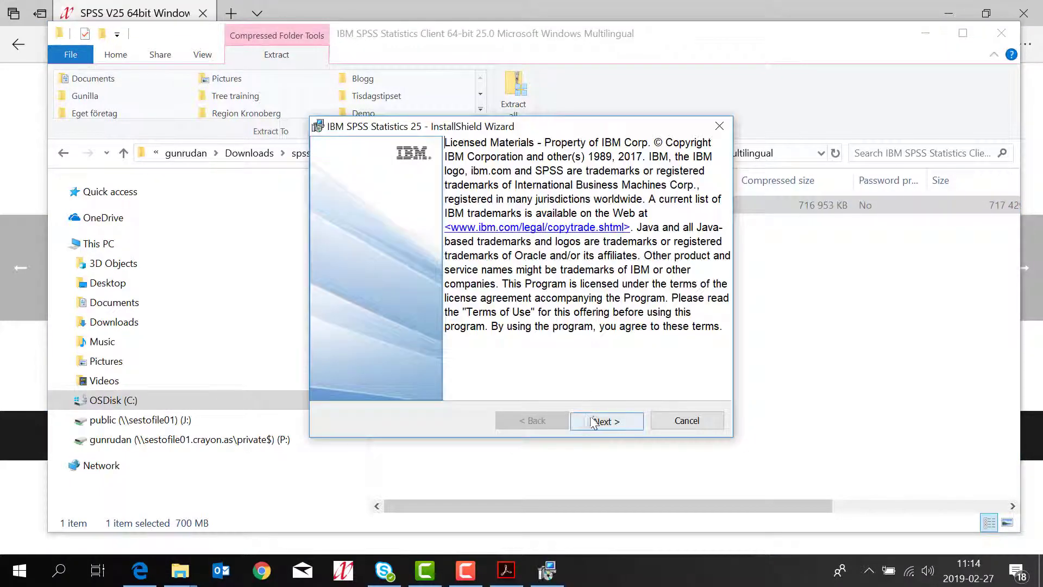
# Step: Pass the copyright notice and accept the SPSS Statistics license agreement
pyautogui.click(607, 420)
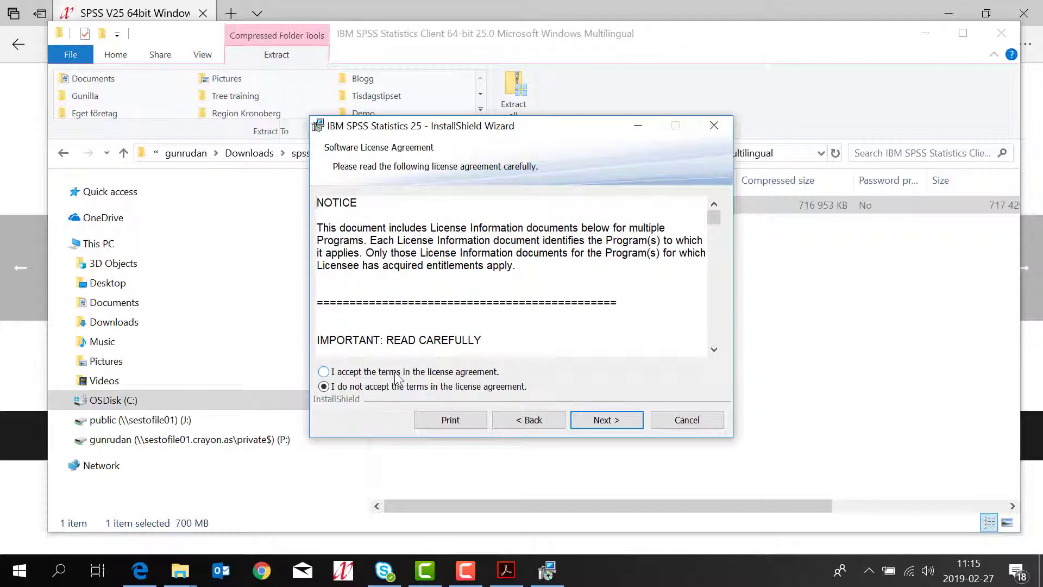
pyautogui.click(324, 372)
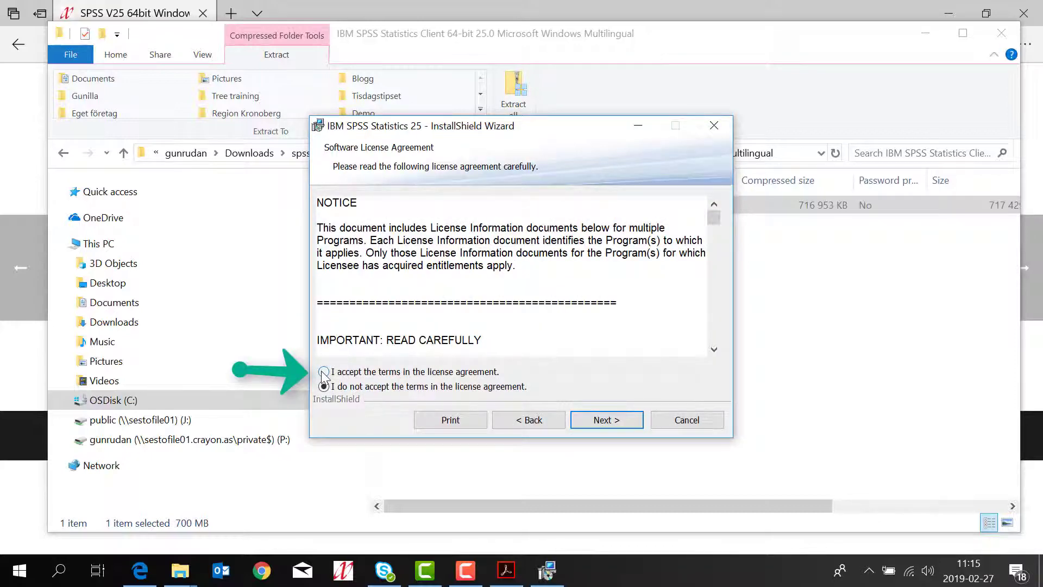
pyautogui.click(323, 372)
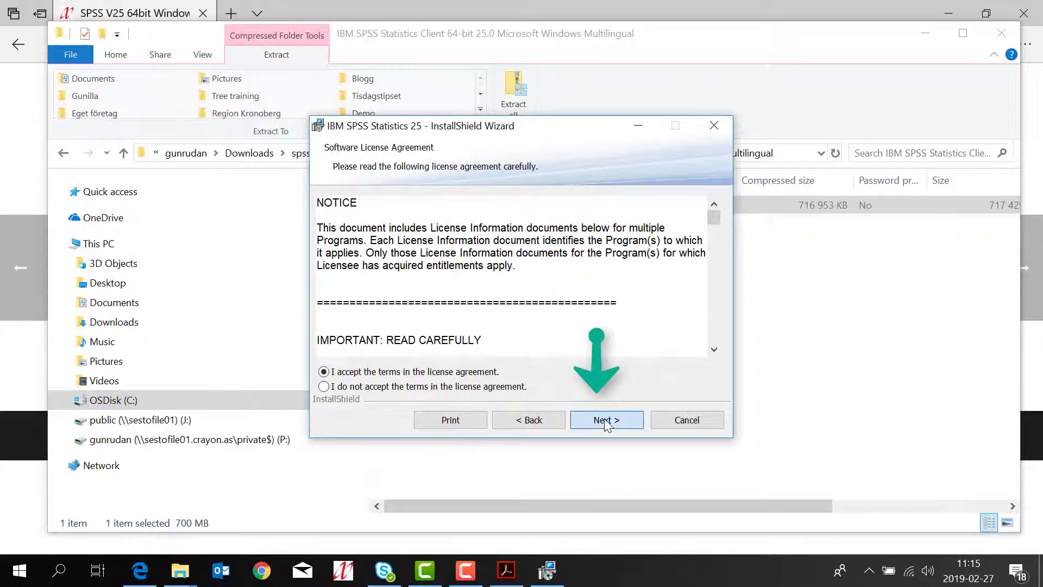
pyautogui.click(607, 419)
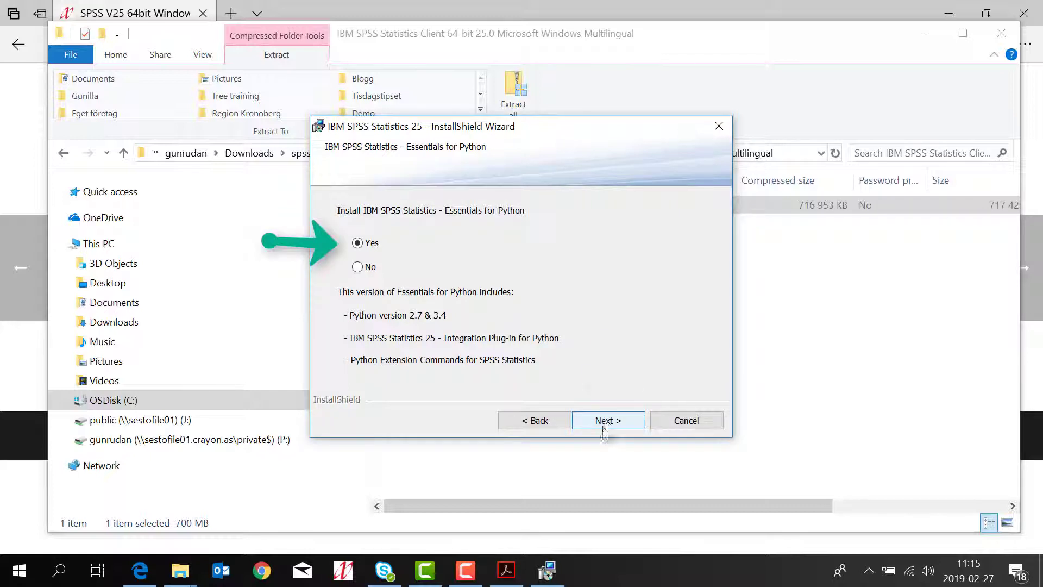
# Step: Keep Essentials for Python included and accept the Python and Essentials for Python licenses
pyautogui.click(608, 420)
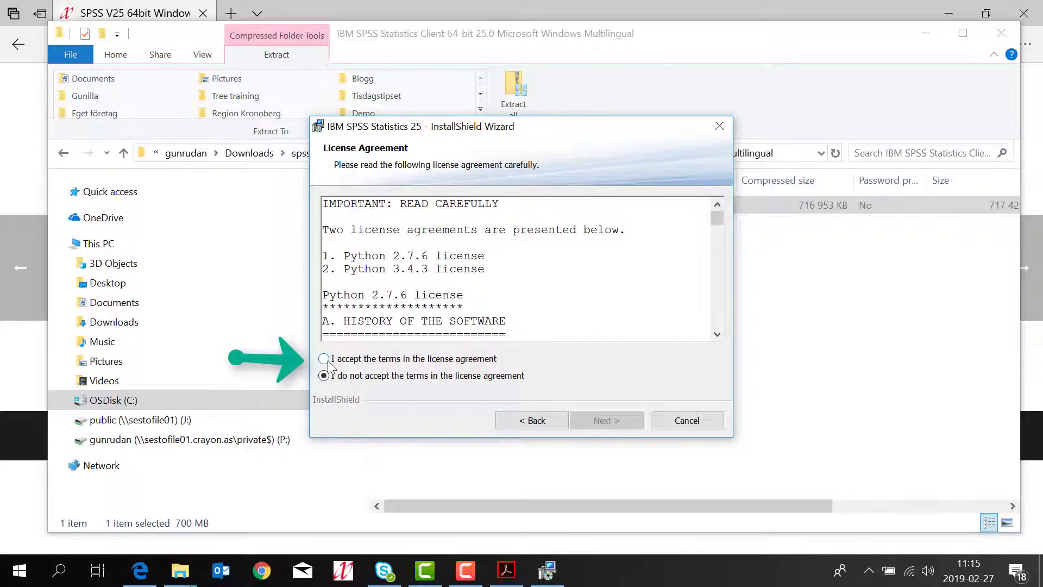
pyautogui.click(323, 359)
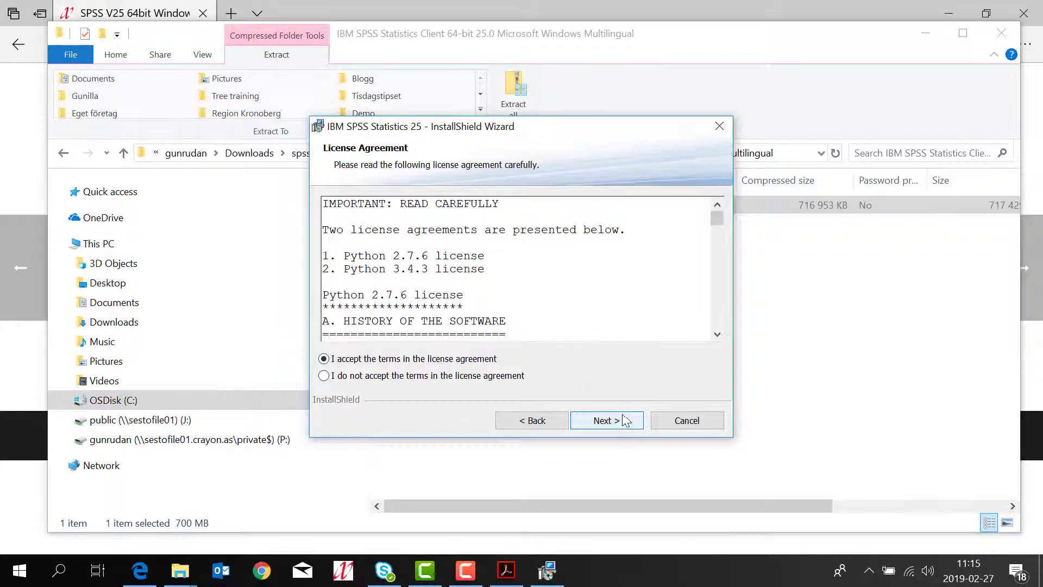
pyautogui.click(606, 420)
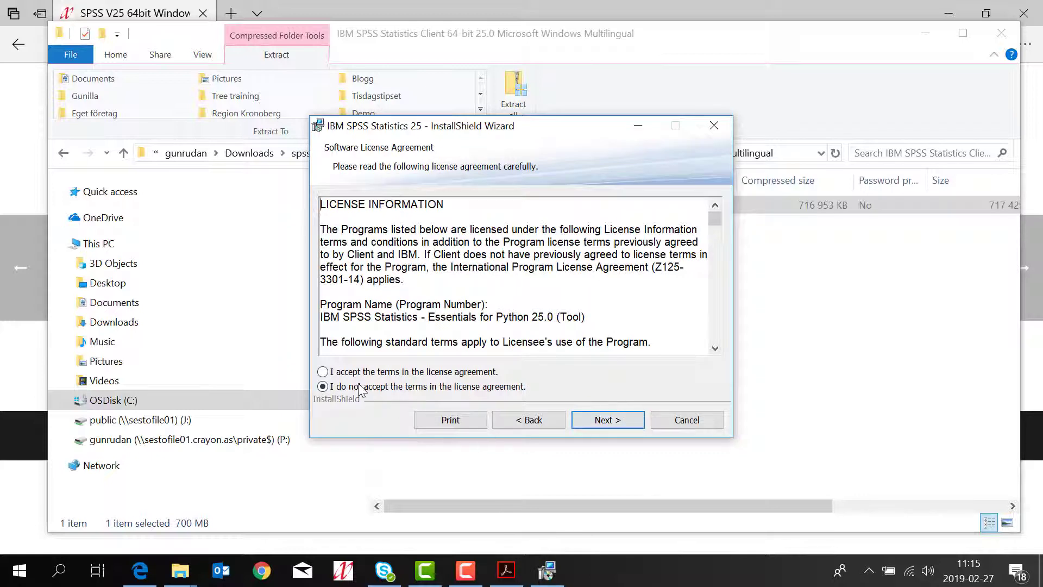
pyautogui.click(322, 372)
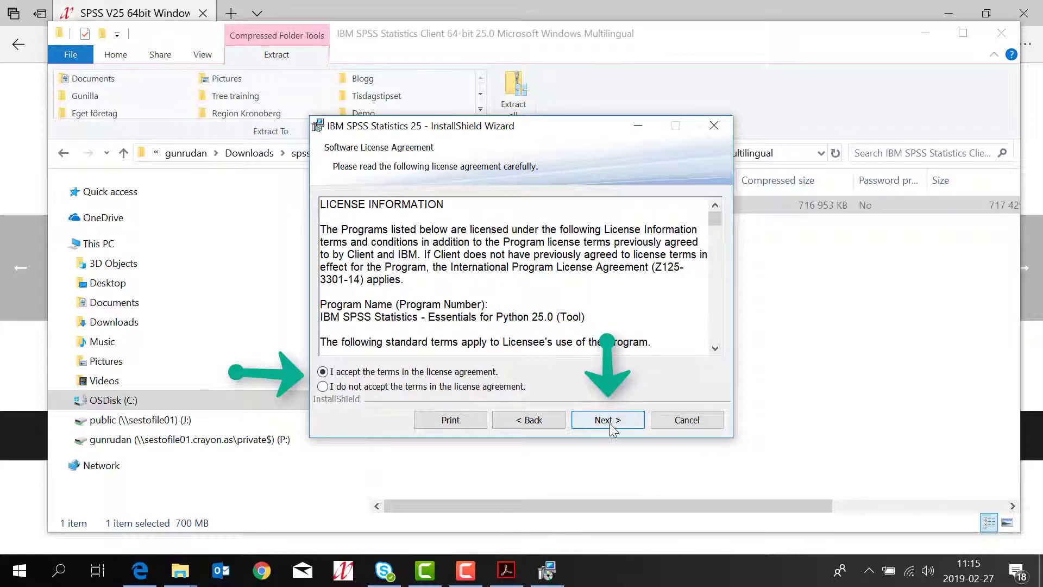
pyautogui.click(608, 420)
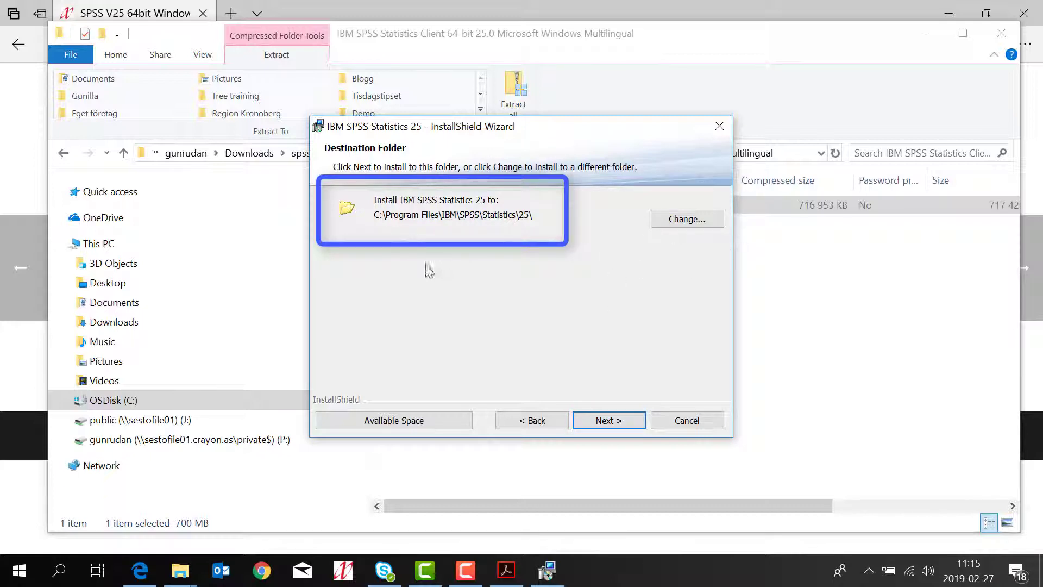
pyautogui.moveTo(569, 343)
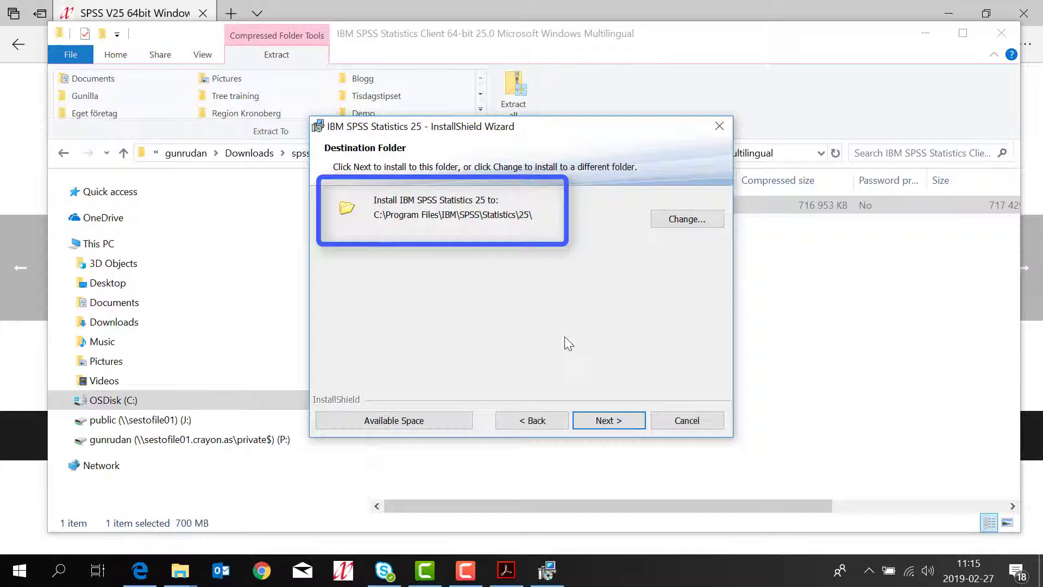
pyautogui.moveTo(603, 425)
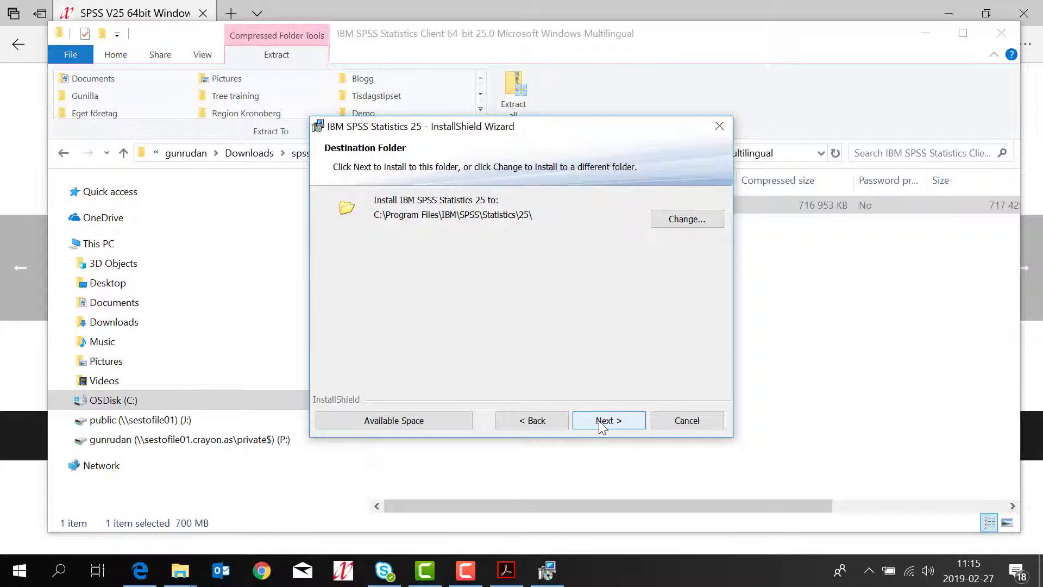
# Step: Install into the default C:\Program Files\IBM\SPSS\Statistics\25\ folder
pyautogui.click(608, 420)
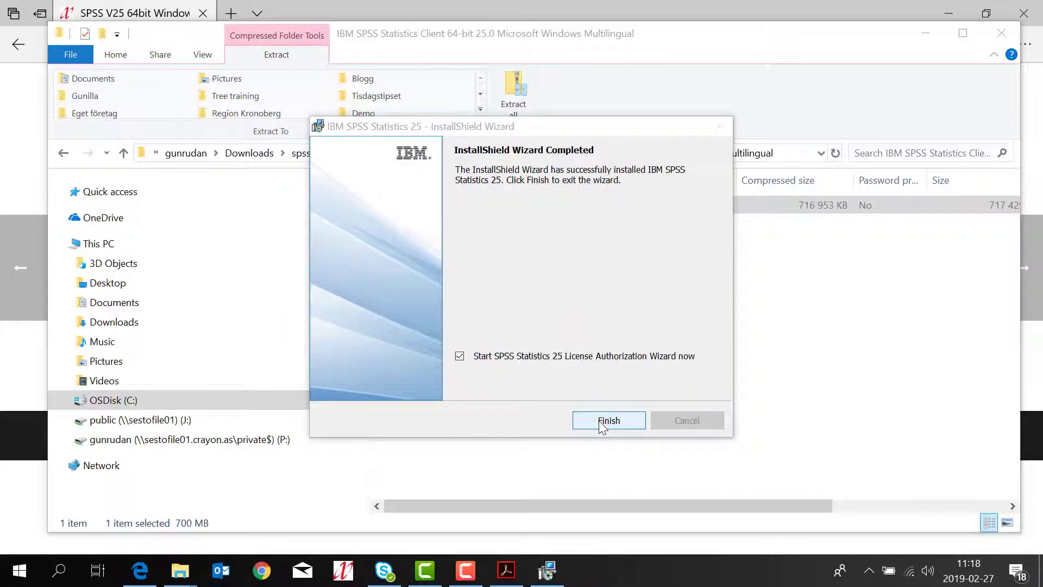
# Step: Finish the installer into the License Authorization Wizard and continue with 'Authorized user license'
pyautogui.click(609, 421)
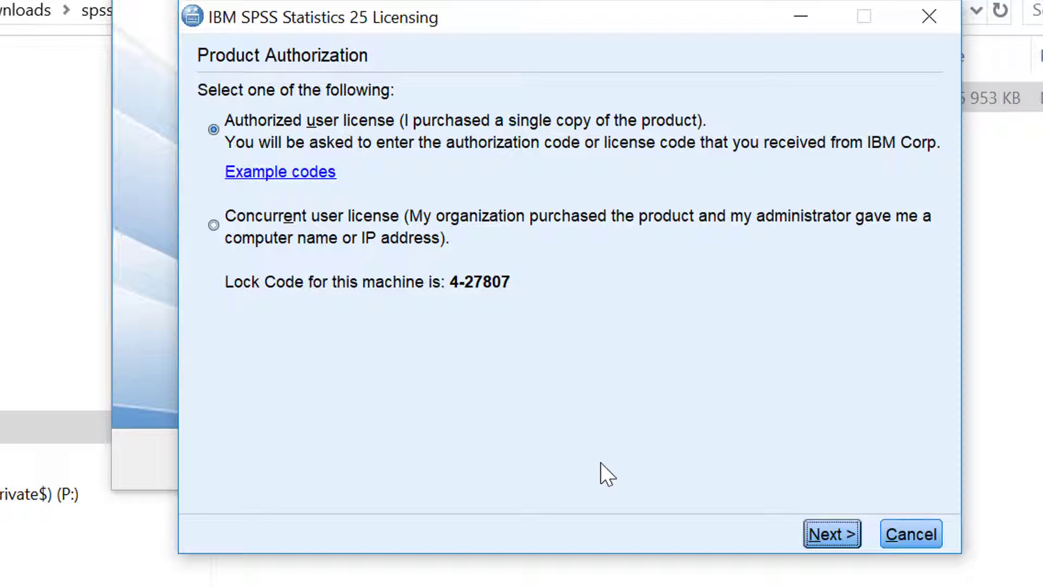
pyautogui.moveTo(246, 211)
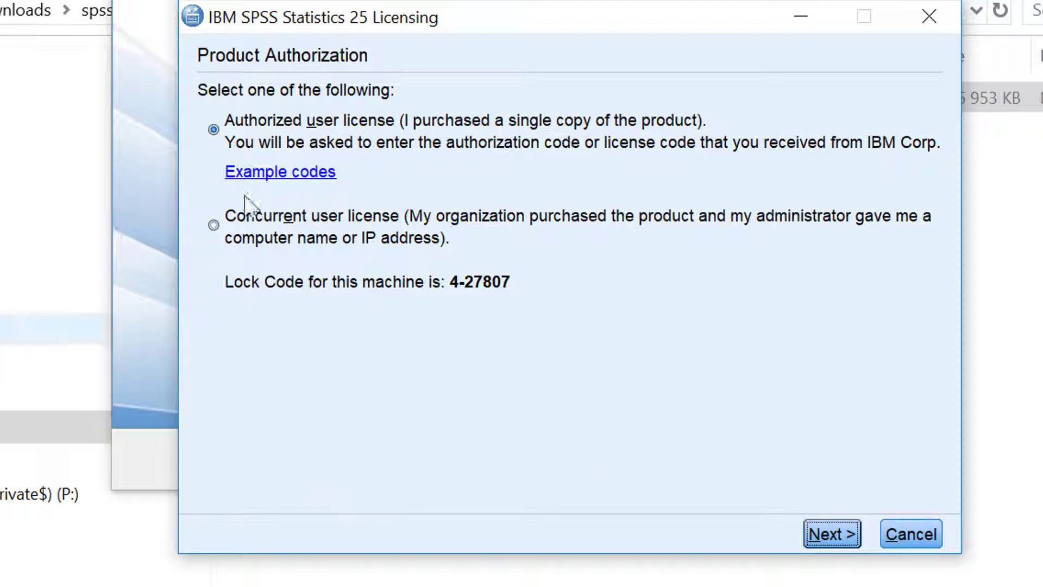
pyautogui.moveTo(186, 167)
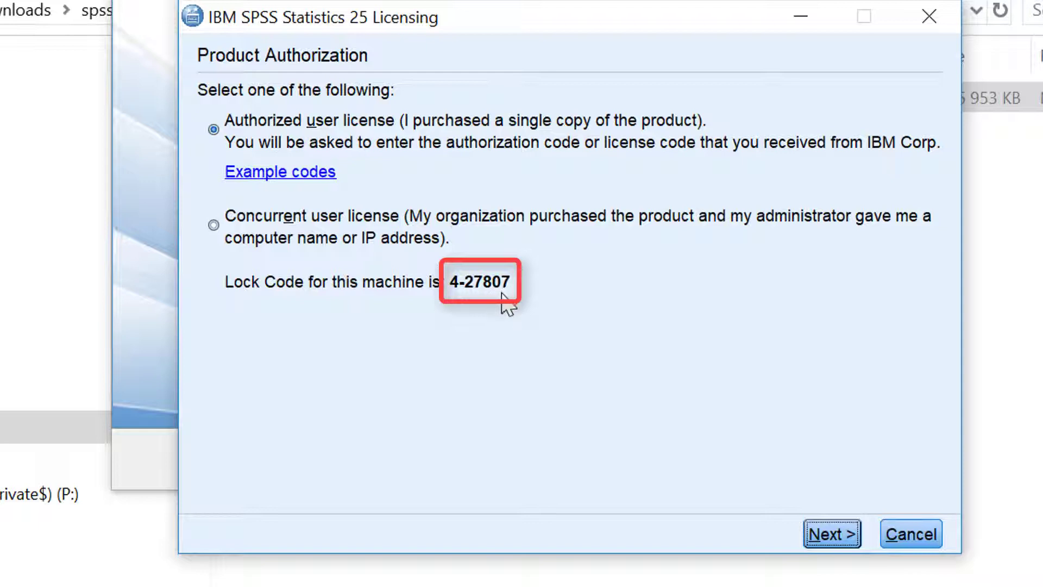
pyautogui.moveTo(526, 326)
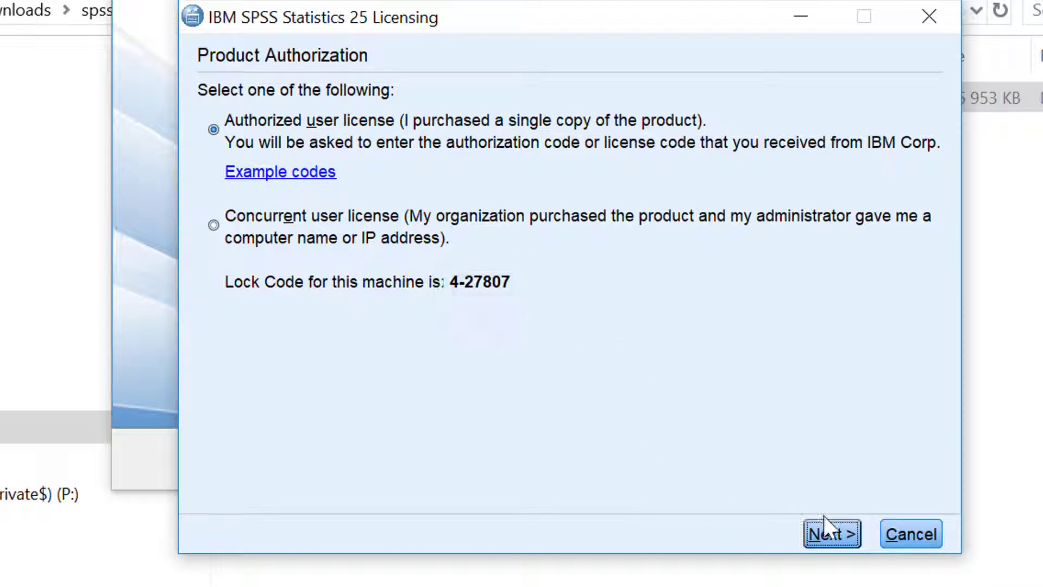
pyautogui.click(832, 534)
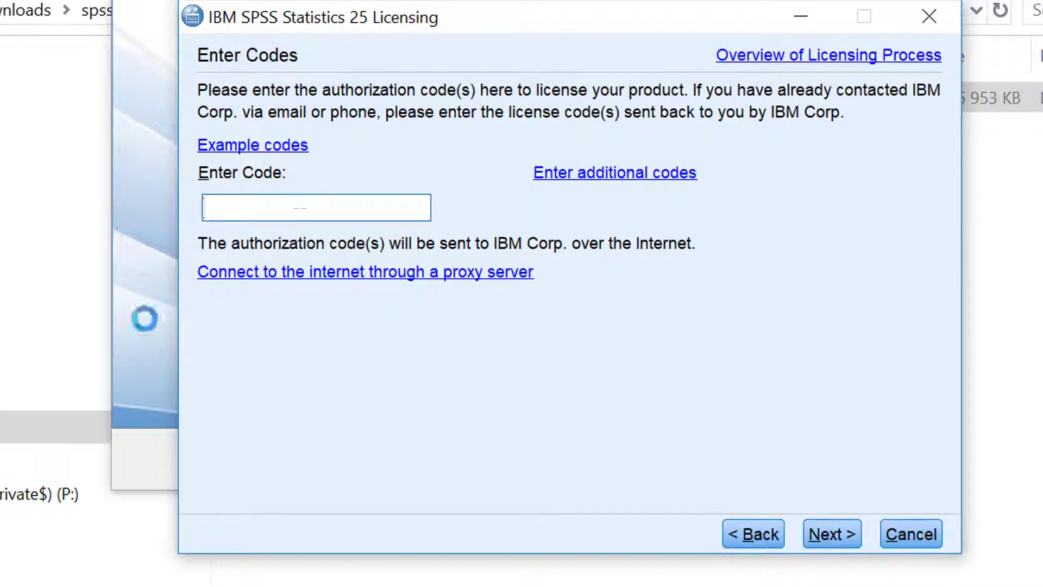
pyautogui.click(316, 207)
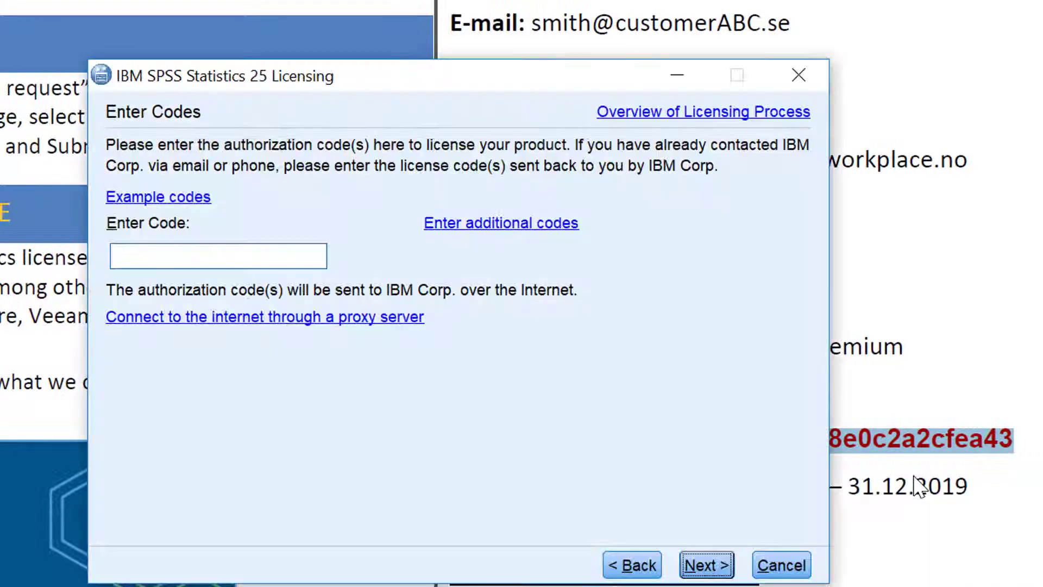
pyautogui.click(217, 256)
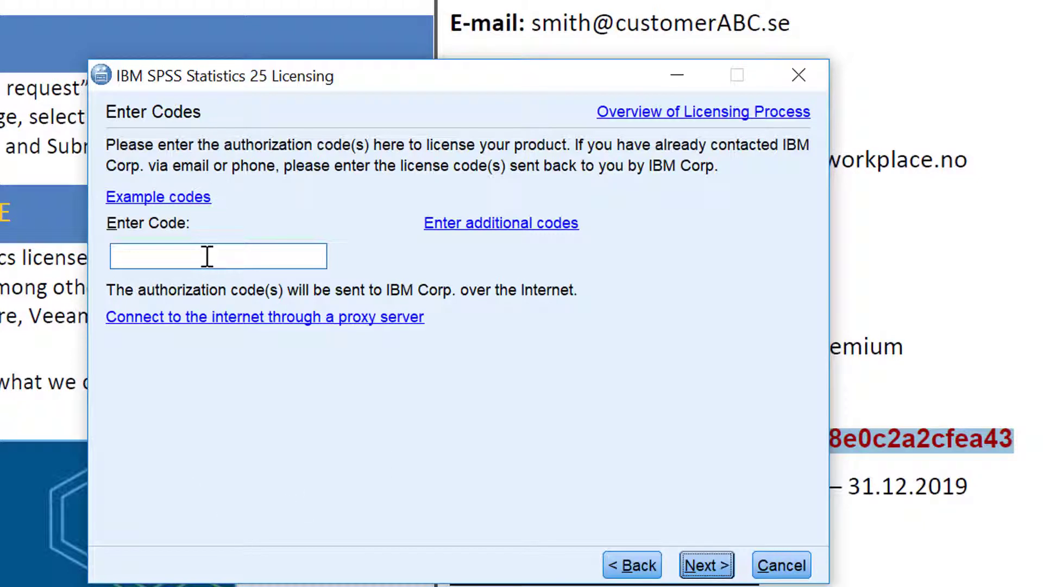
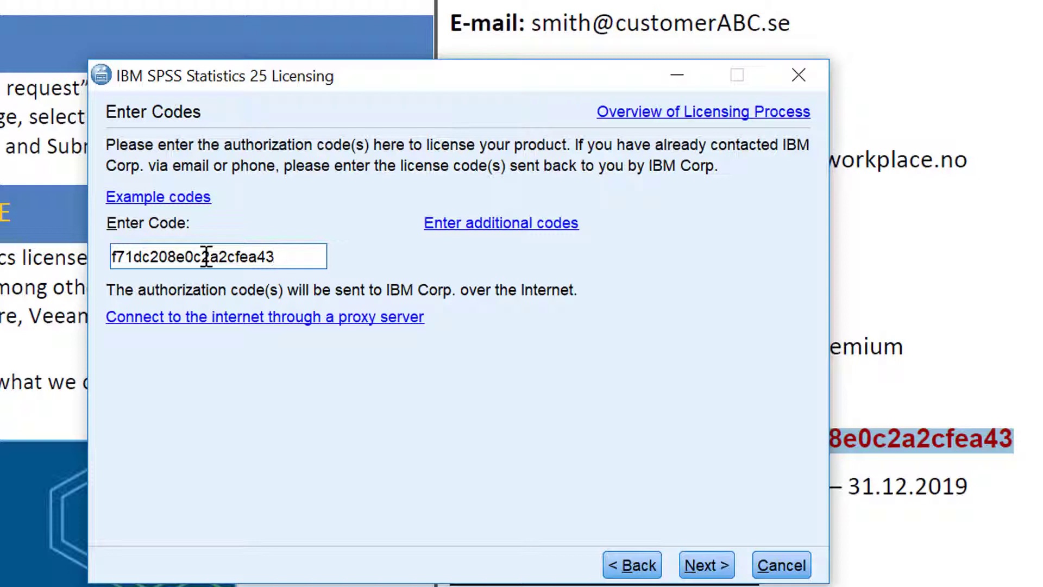
pyautogui.moveTo(301, 257)
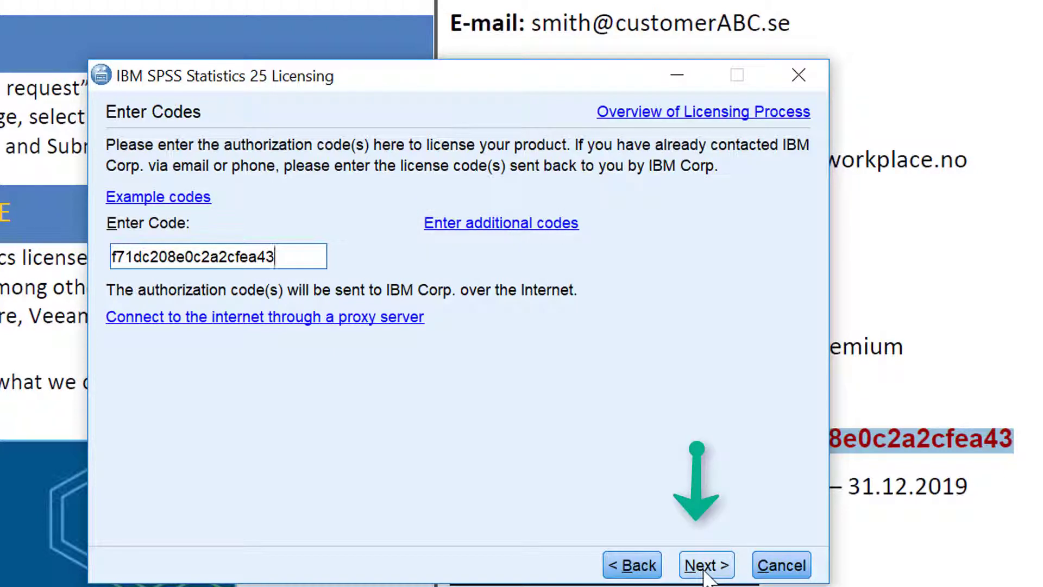
pyautogui.click(704, 580)
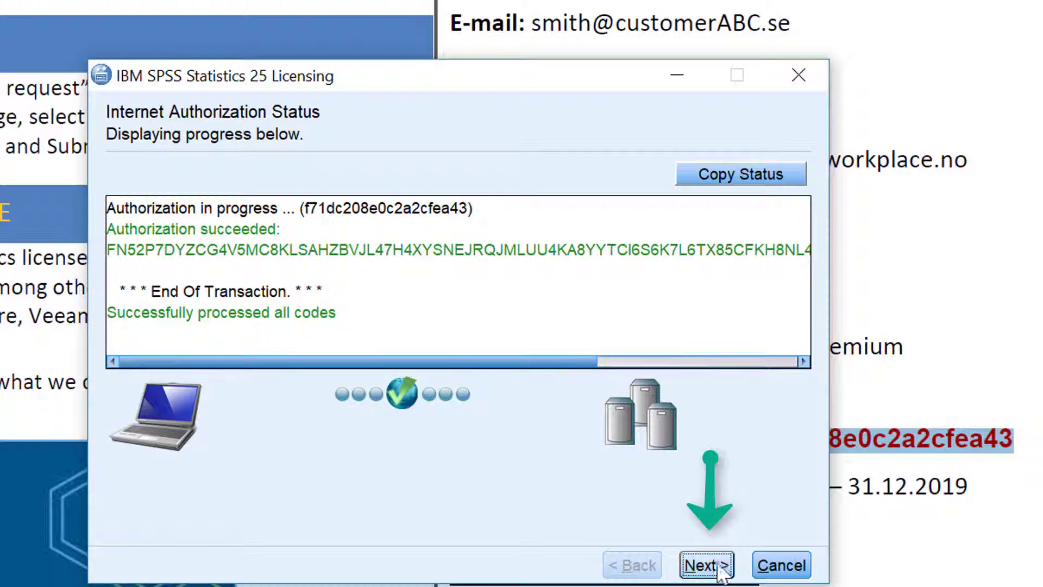
# Step: Continue past the successful authorization and finish licensing to launch SPSS Statistics
pyautogui.click(707, 565)
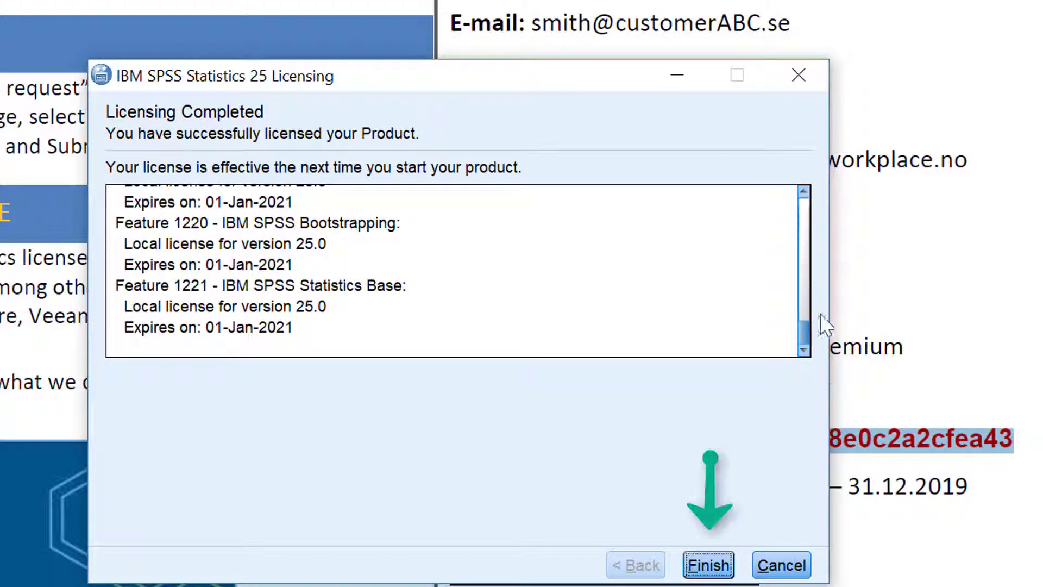
pyautogui.click(709, 581)
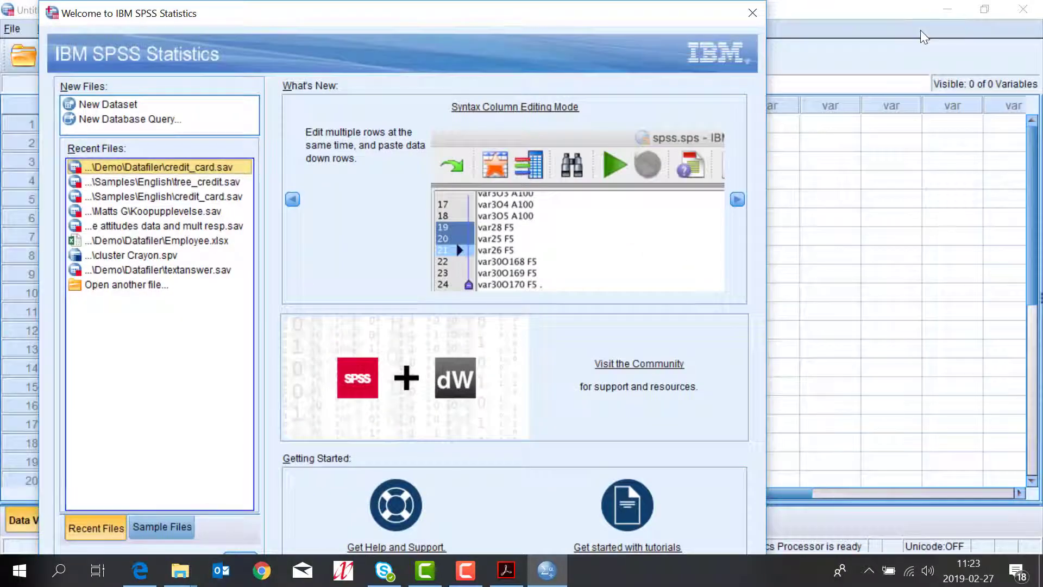
# Step: Dismiss the Welcome screen, then run SHOW LICENSE in a new syntax window
pyautogui.click(753, 13)
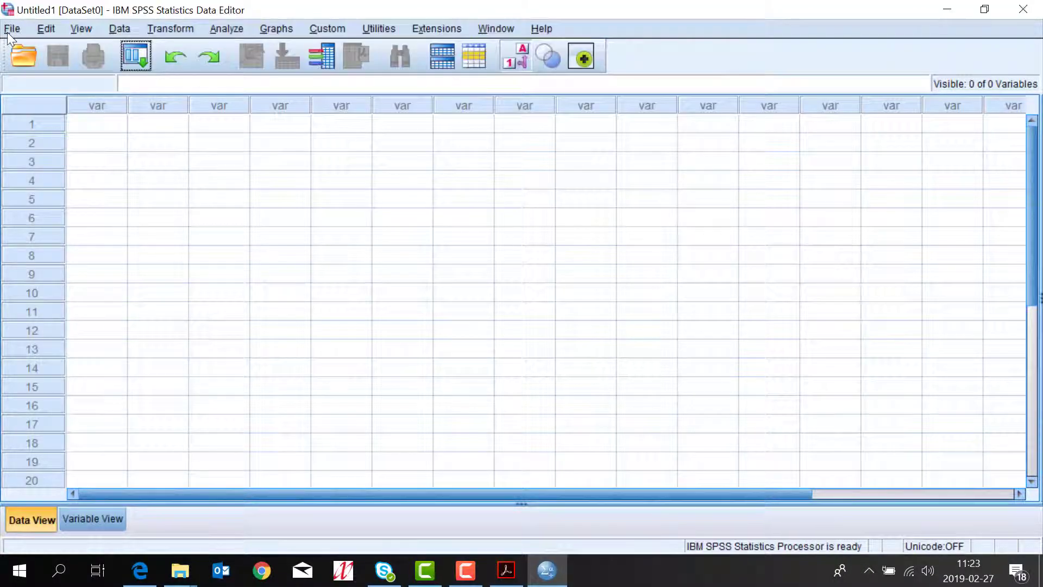
pyautogui.click(14, 28)
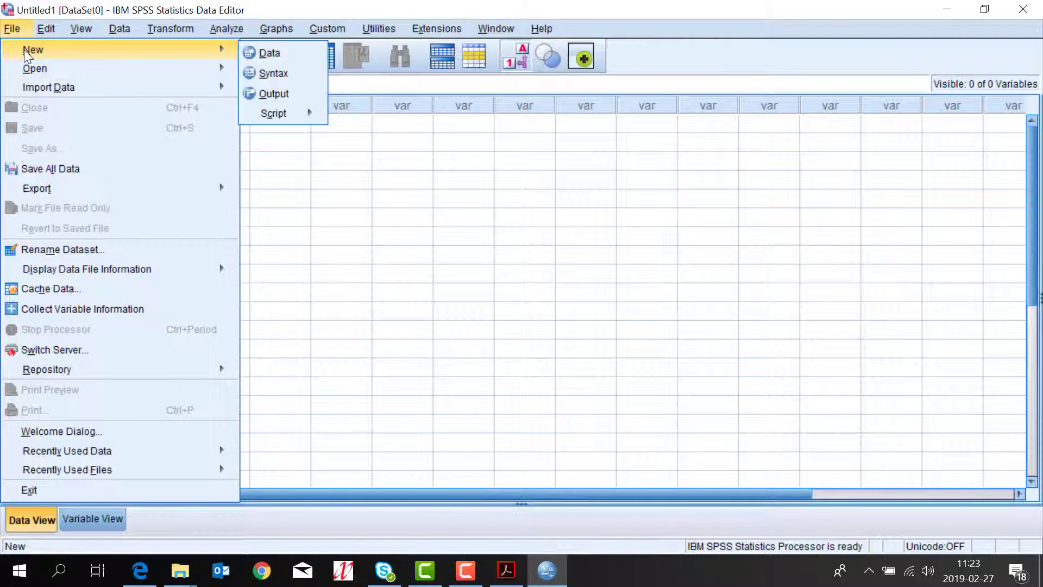
pyautogui.moveTo(283, 73)
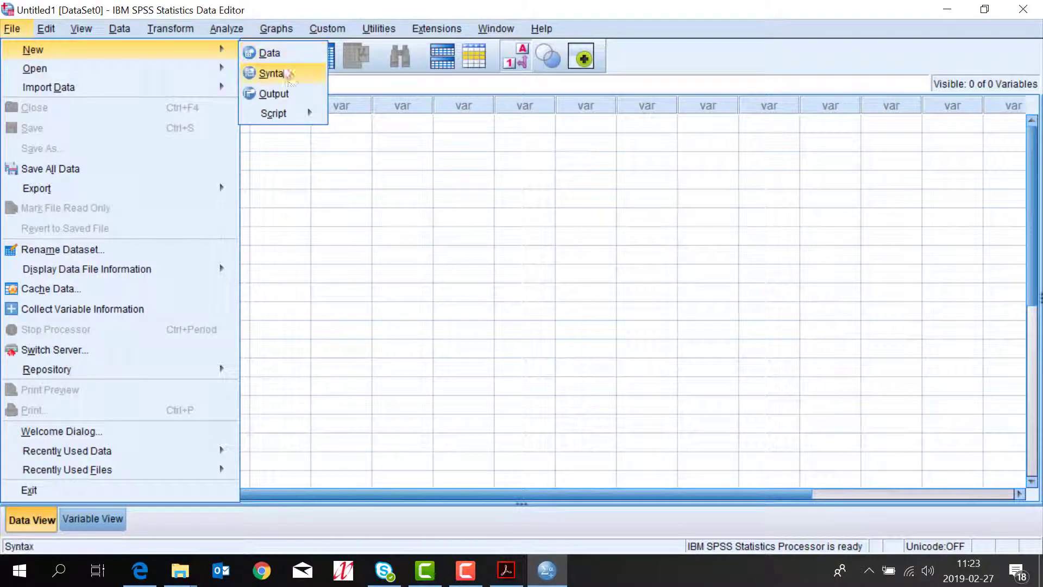
pyautogui.click(271, 74)
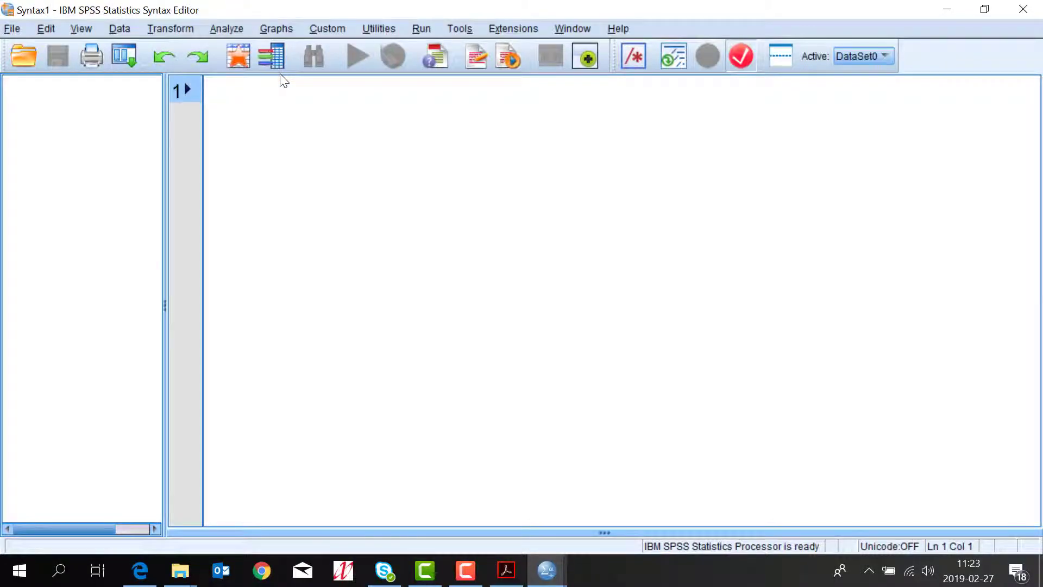
pyautogui.write('show license')
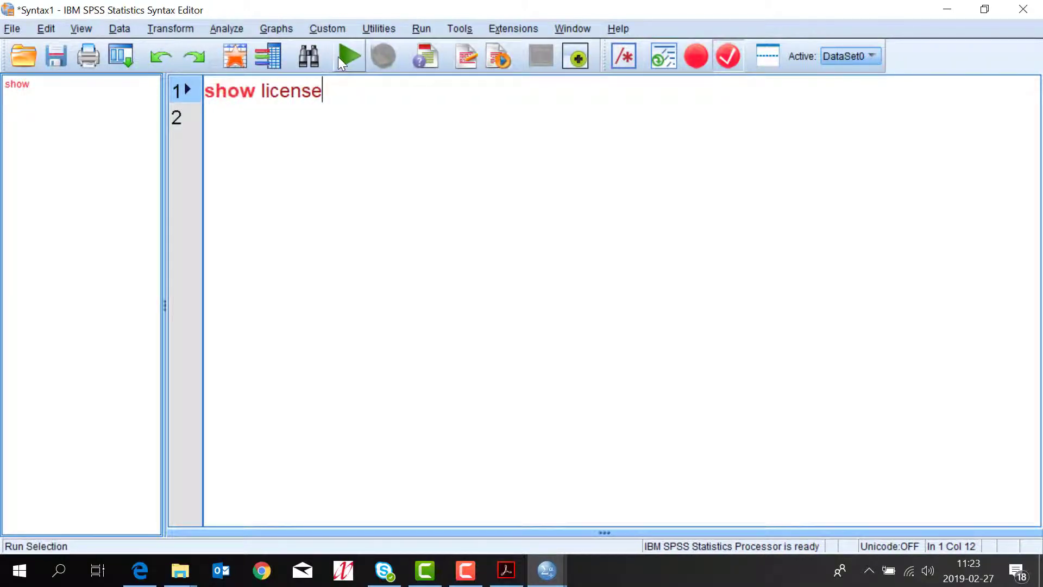
pyautogui.click(350, 56)
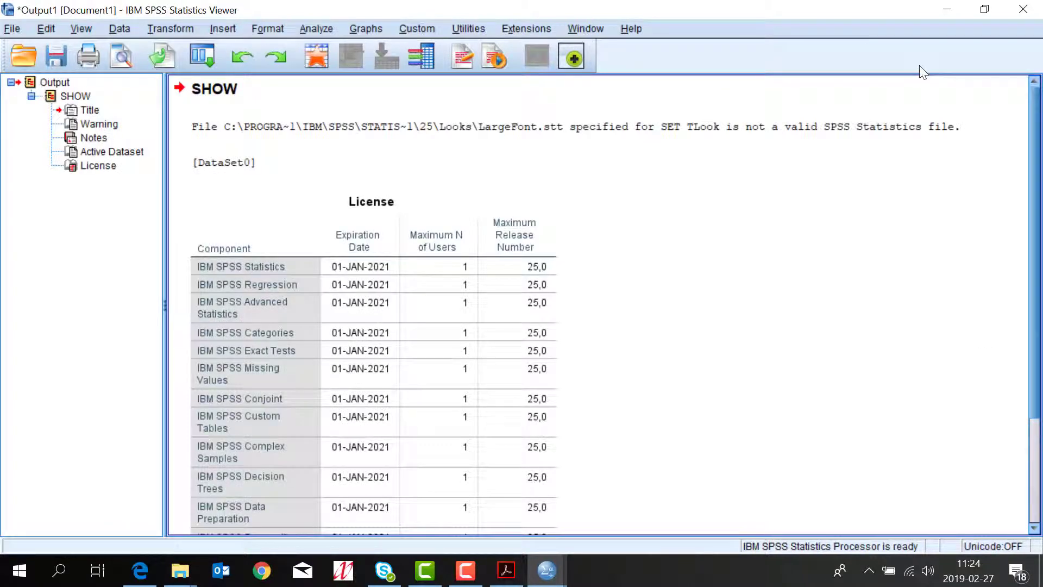
pyautogui.moveTo(826, 345)
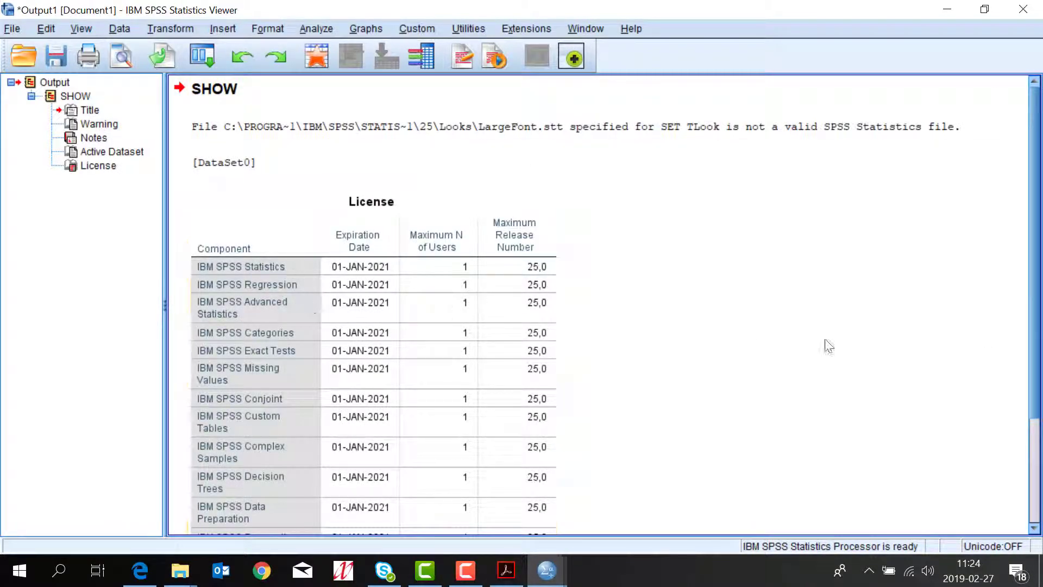